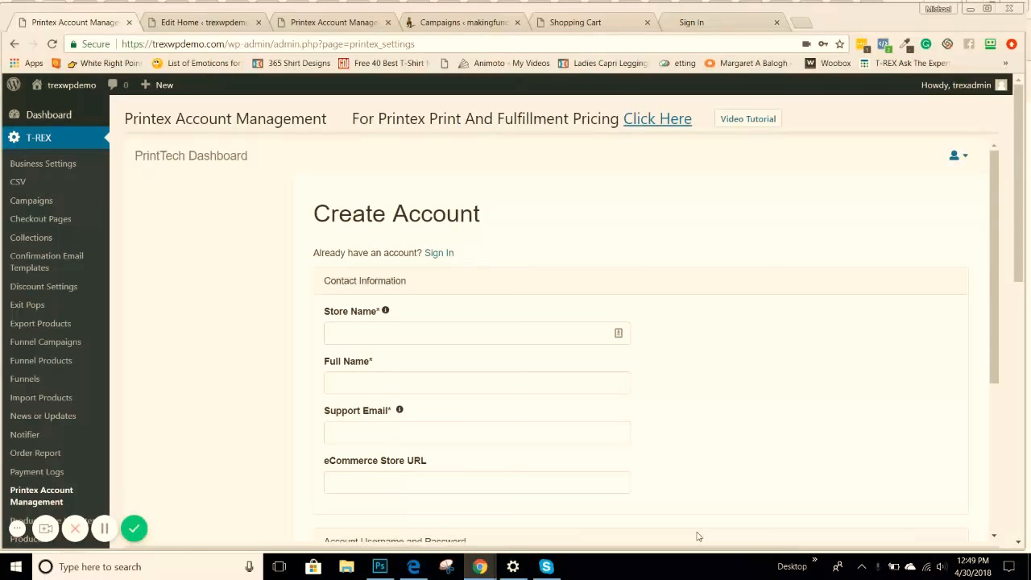
{"action": "mouse_move", "coordinate": [46, 261]}
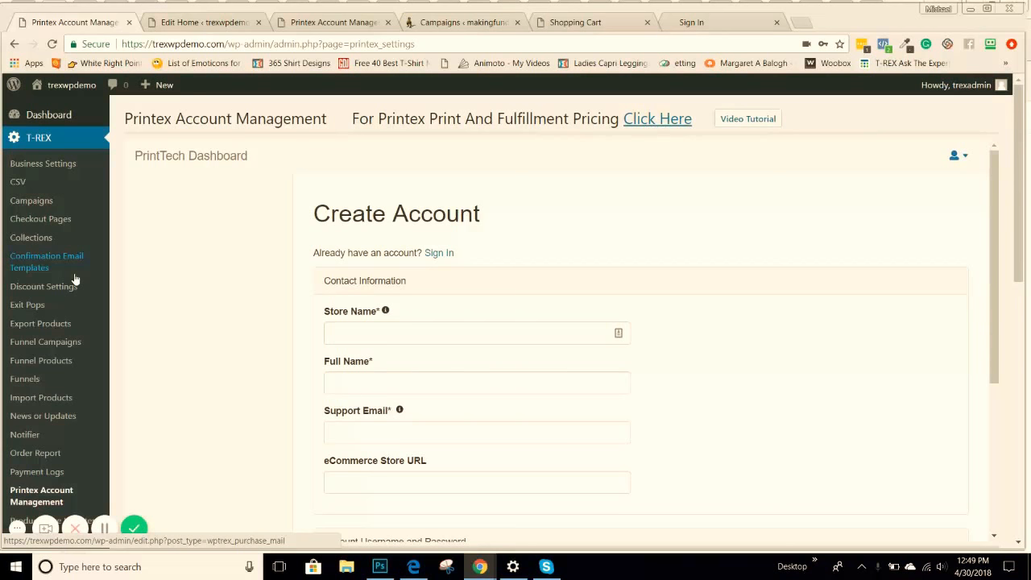
{"action": "mouse_move", "coordinate": [344, 251]}
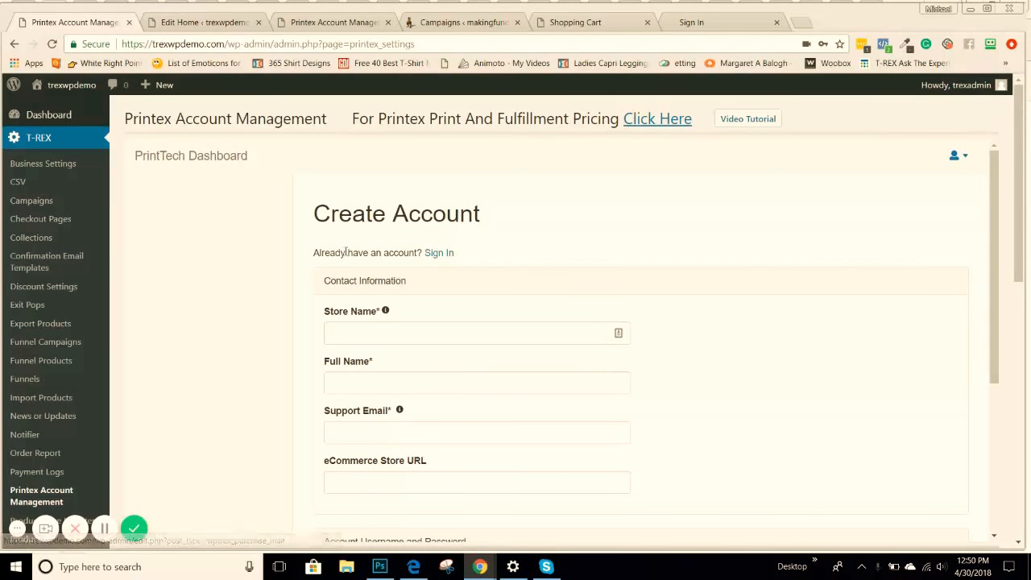
{"action": "mouse_move", "coordinate": [215, 159]}
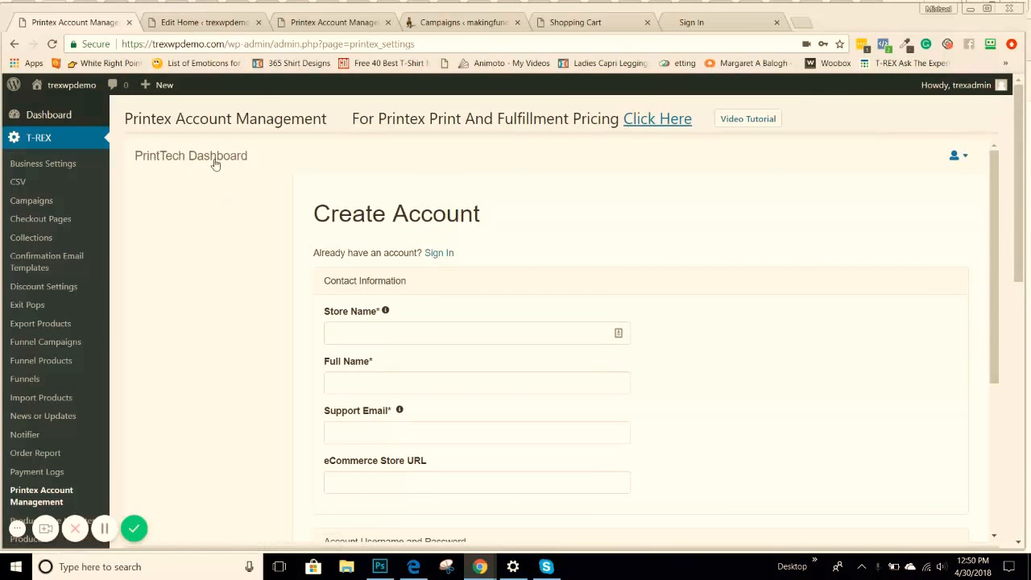
{"action": "mouse_move", "coordinate": [202, 277]}
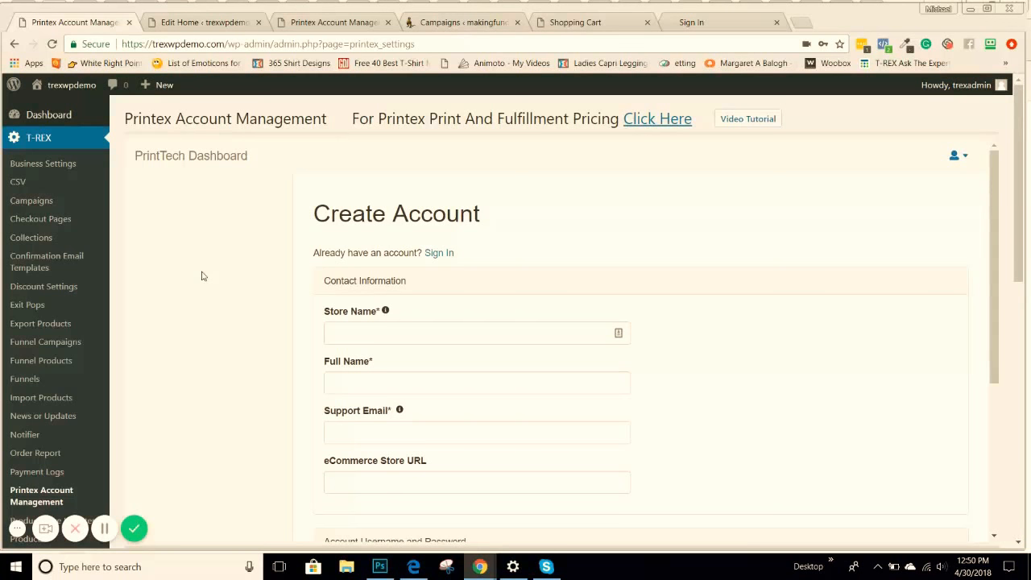
{"action": "mouse_move", "coordinate": [208, 293]}
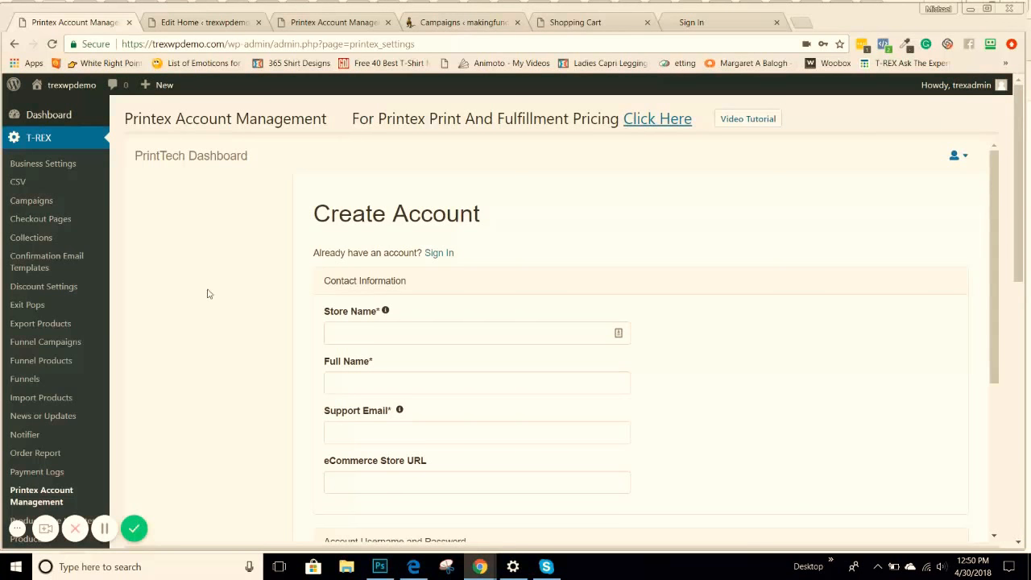
{"action": "mouse_move", "coordinate": [41, 319]}
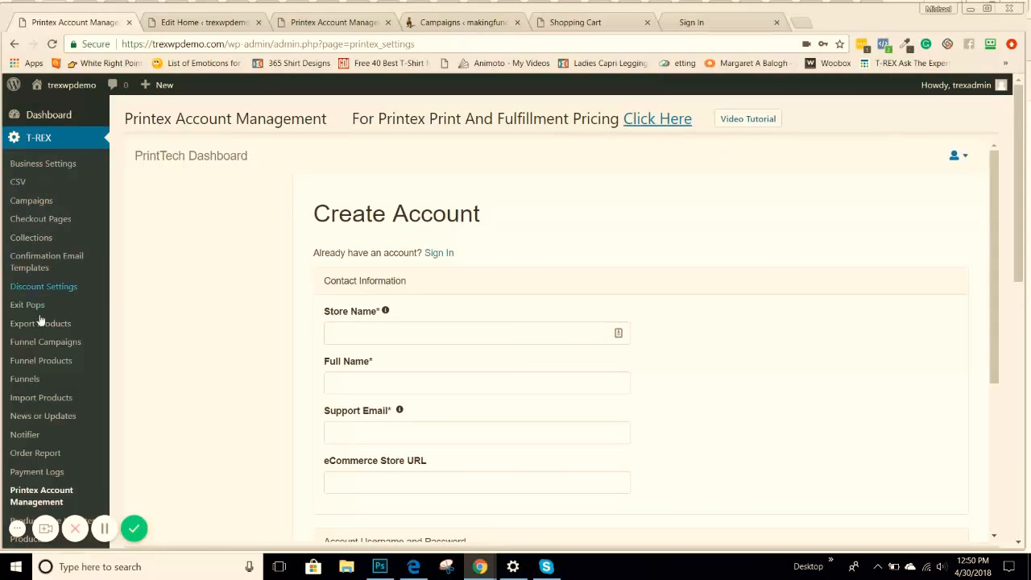
{"action": "mouse_move", "coordinate": [41, 495]}
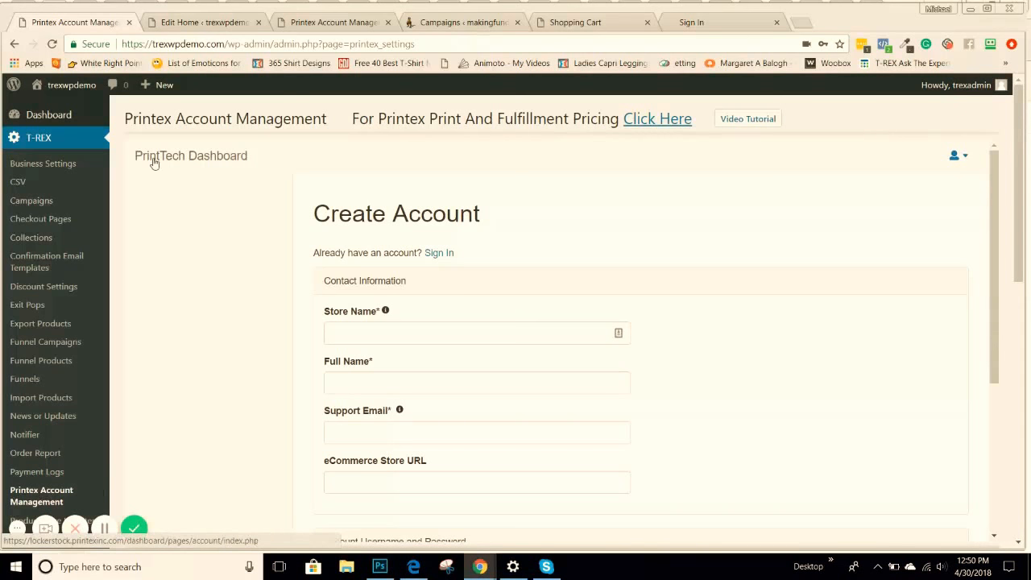
{"action": "mouse_move", "coordinate": [176, 229]}
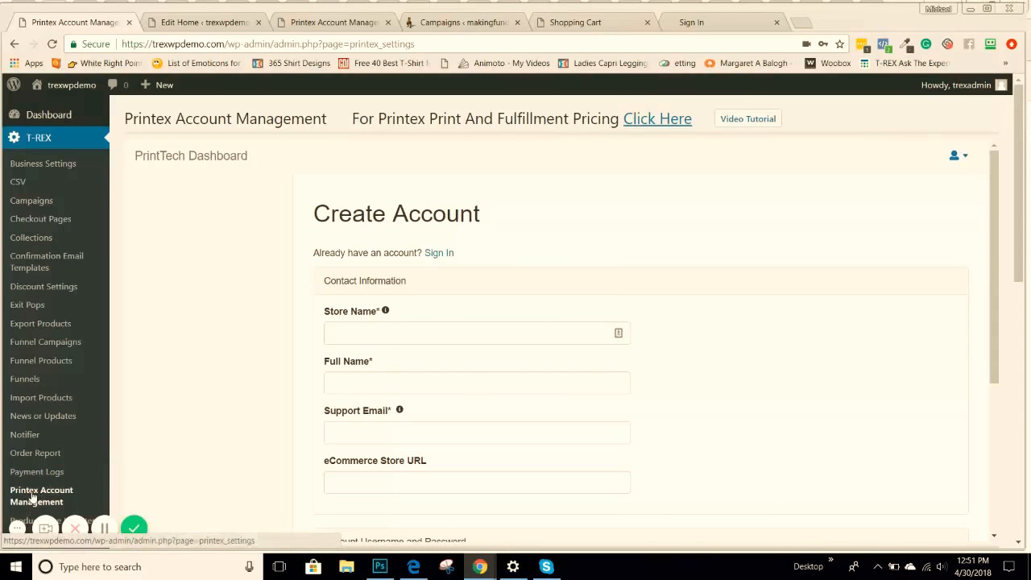
{"action": "mouse_move", "coordinate": [185, 238]}
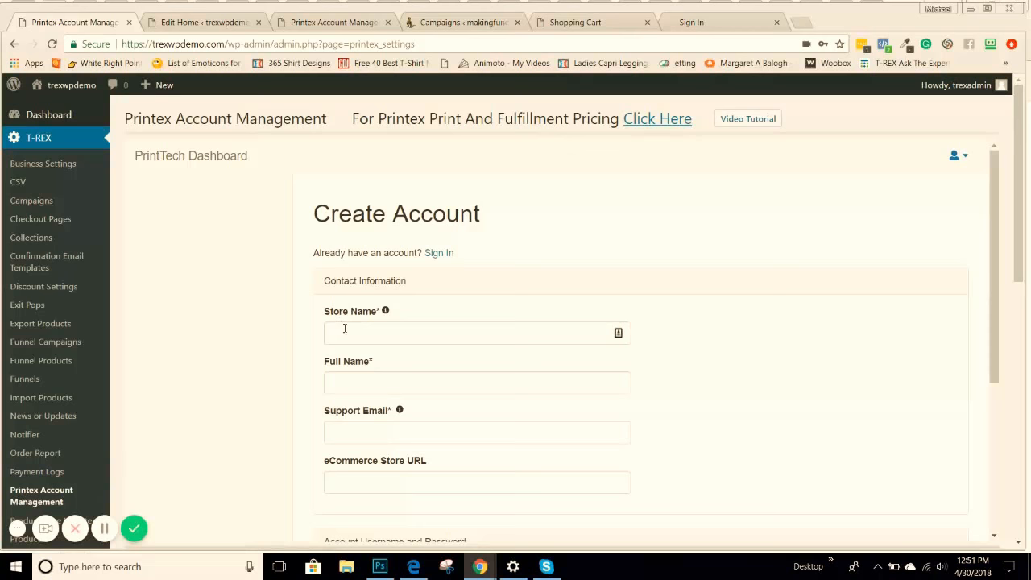
Enter and correct the store name 'trexwpdemo', then fill in the Full Name field.
{"action": "left_click", "coordinate": [266, 43]}
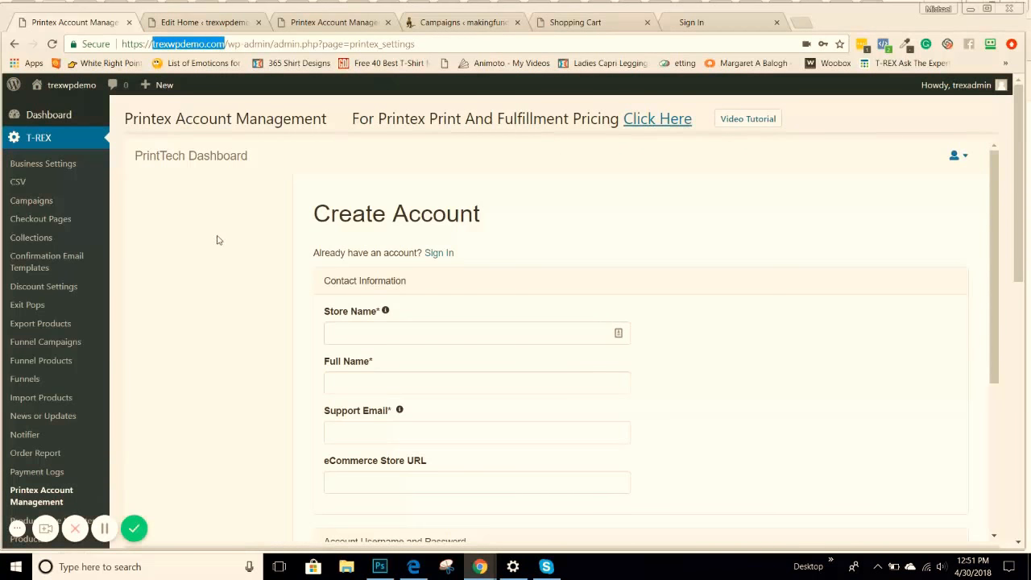
{"action": "type", "text": "trexwpdemo.com"}
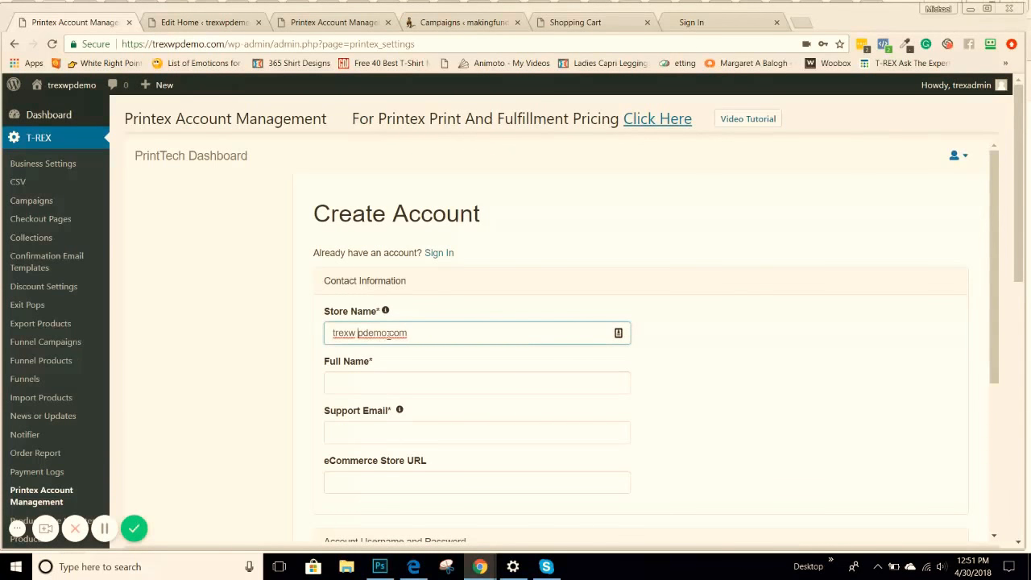
{"action": "double_click", "coordinate": [395, 333]}
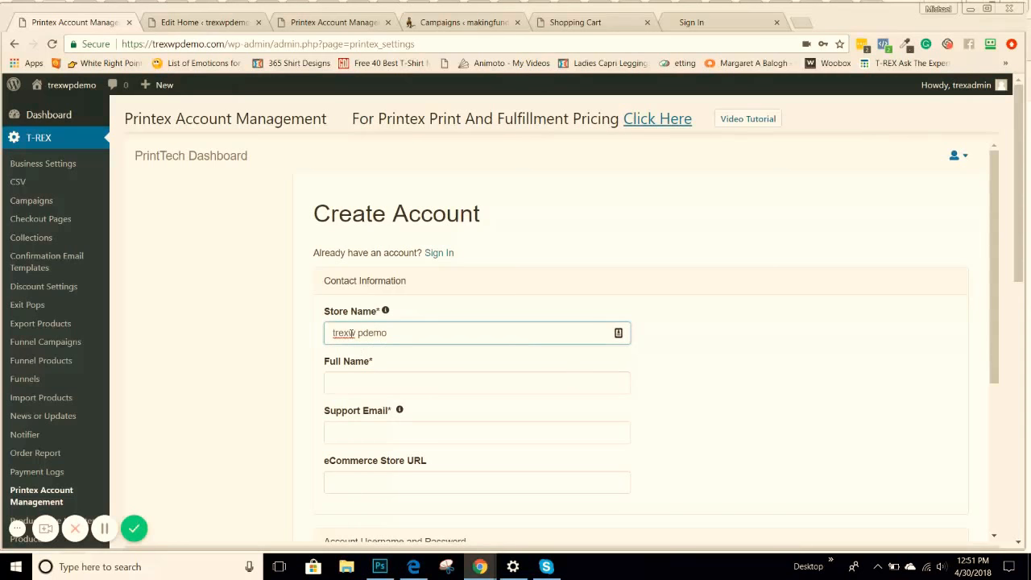
{"action": "type", "text": "w"}
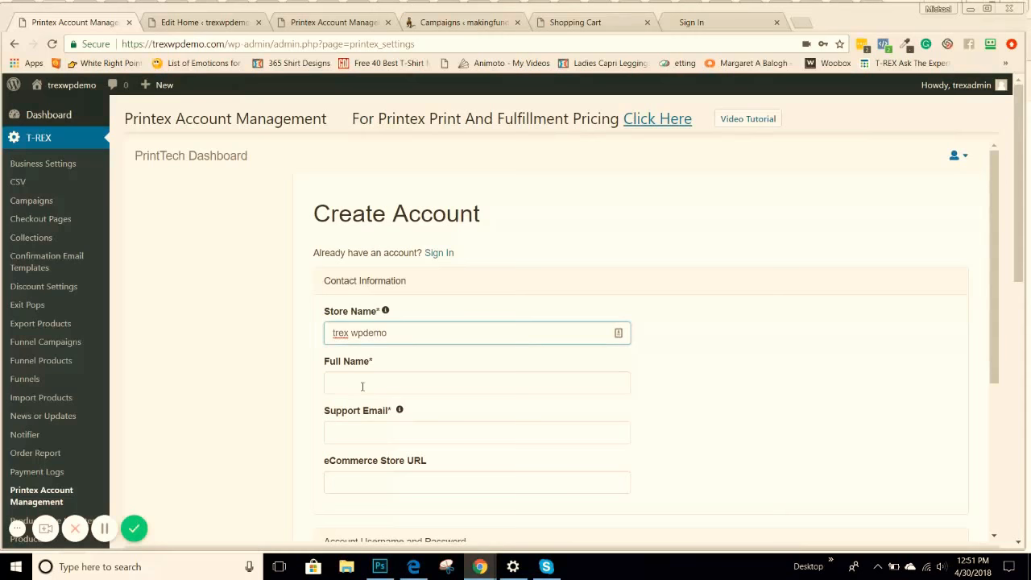
{"action": "scroll", "scroll_direction": "down", "scroll_amount": 3}
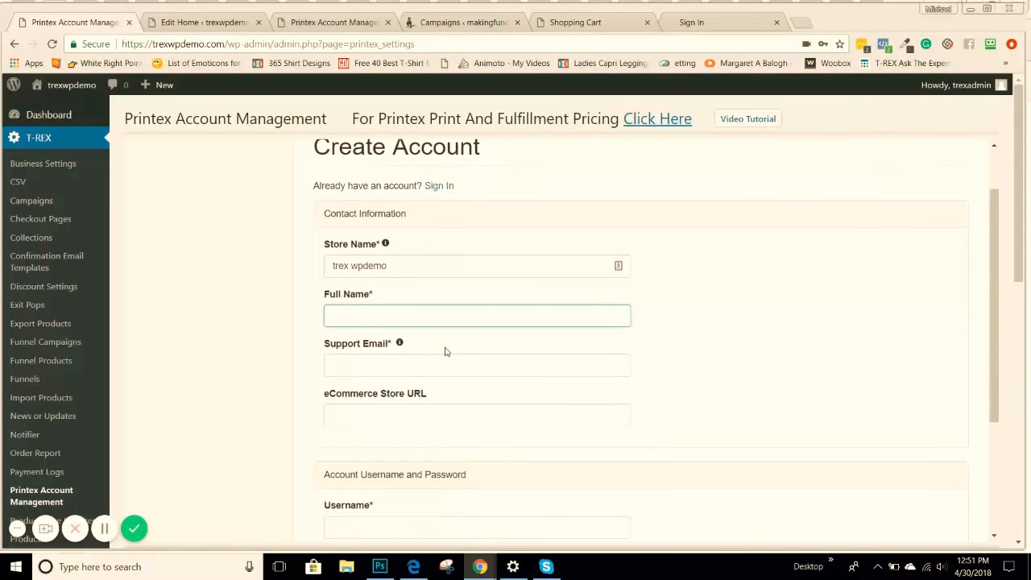
{"action": "type", "text": "Michael"}
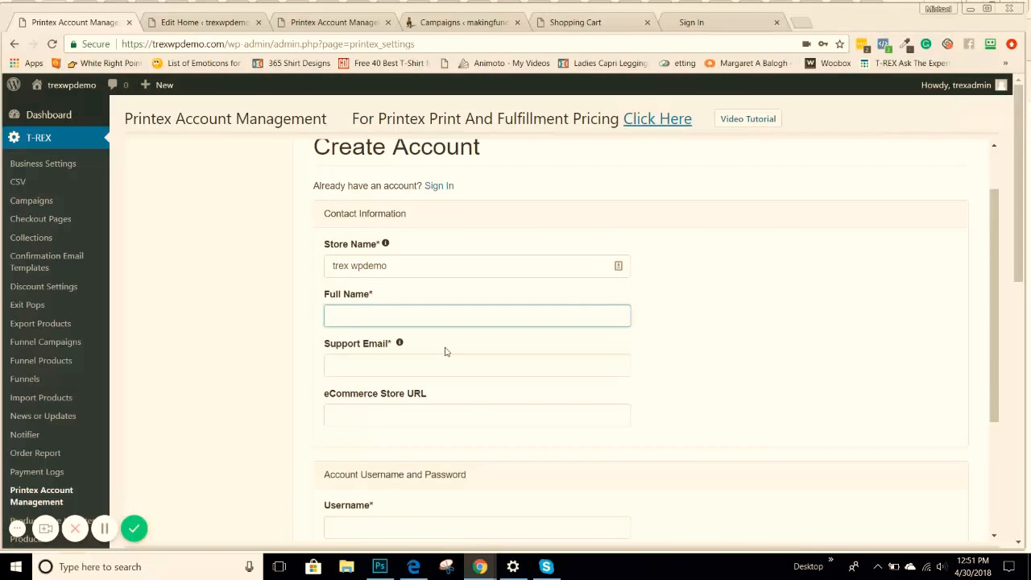
{"action": "type", "text": "John Doe"}
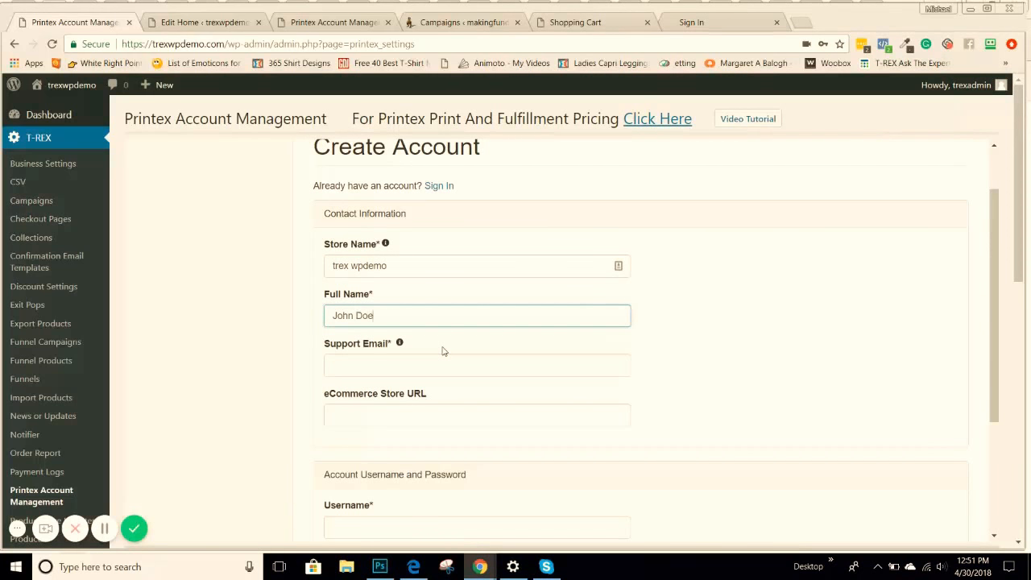
{"action": "type", "text": "Test"}
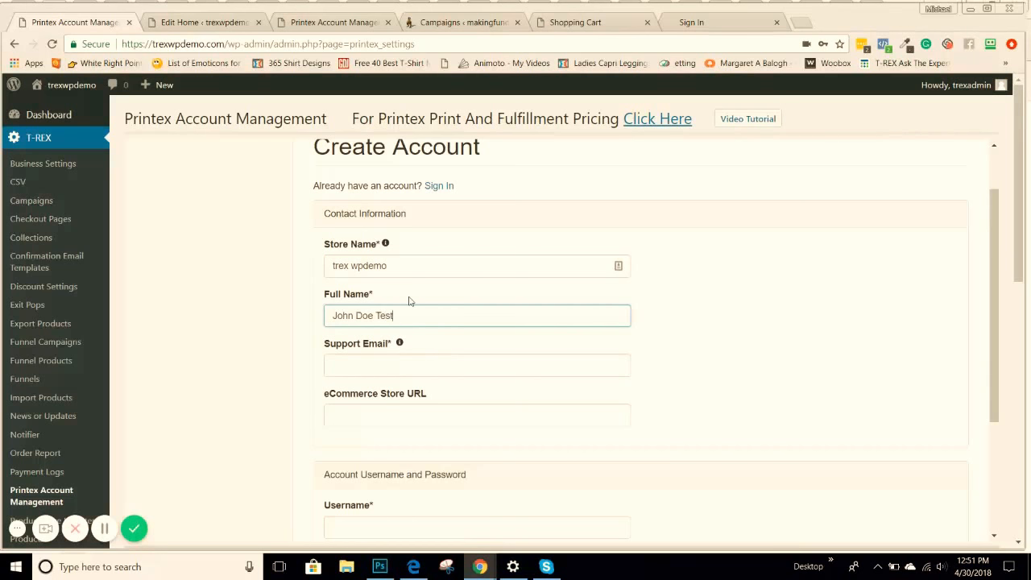
{"action": "left_click", "coordinate": [476, 365]}
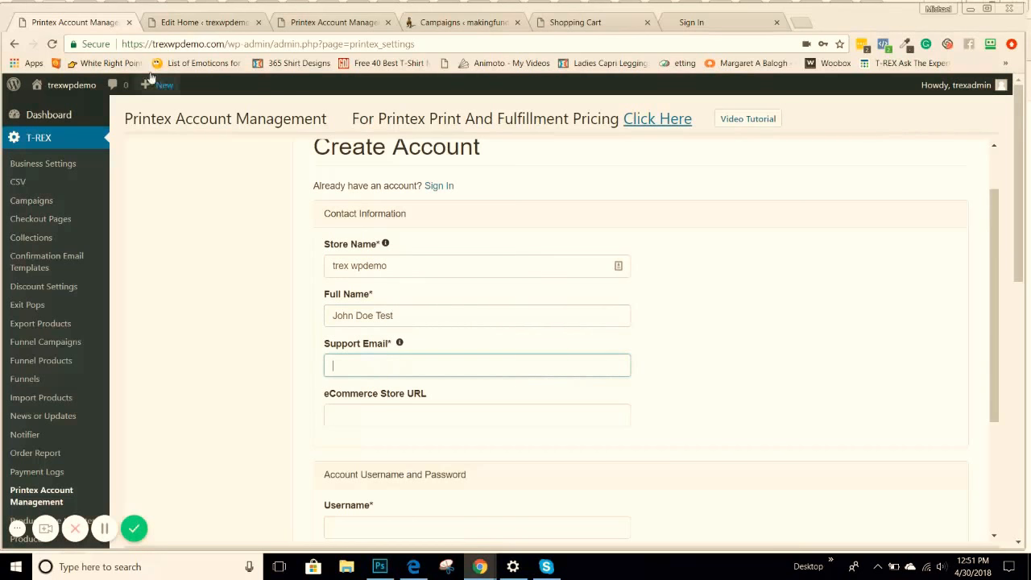
{"action": "mouse_move", "coordinate": [354, 385]}
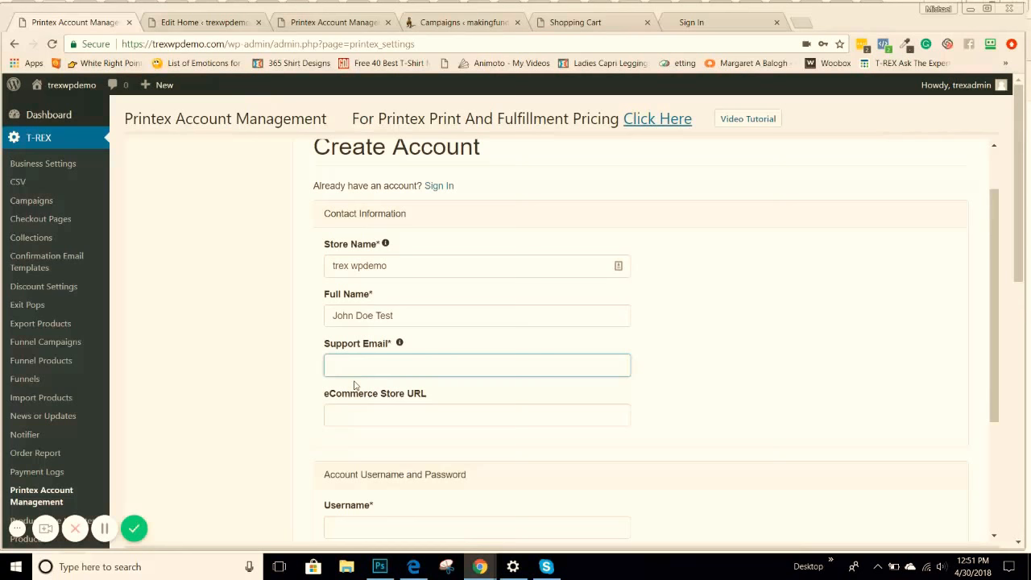
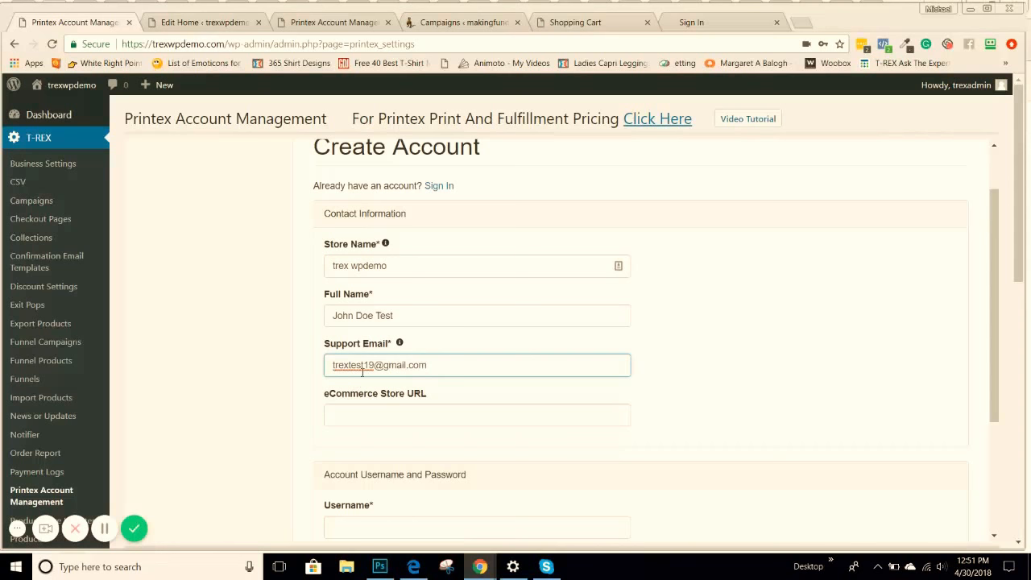
{"action": "mouse_move", "coordinate": [331, 368]}
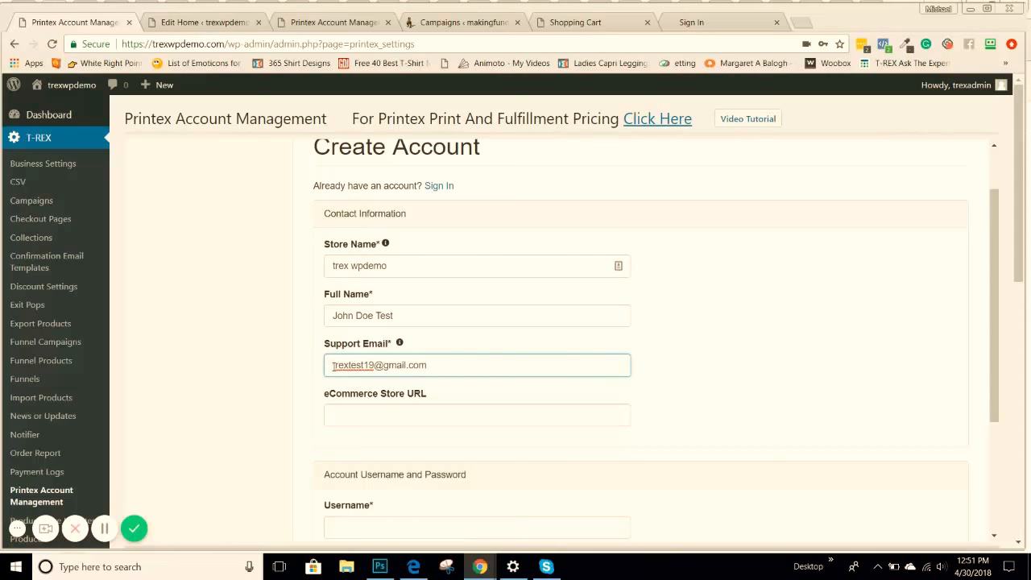
{"action": "scroll", "scroll_direction": "down", "scroll_amount": 3}
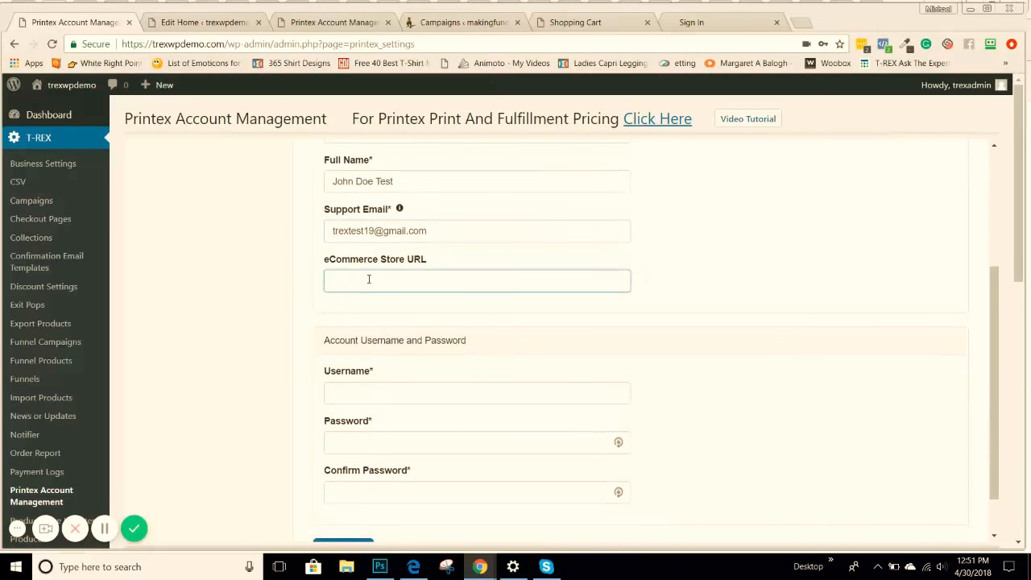
Put the site address into the store URL field and type the account username.
{"action": "left_click", "coordinate": [476, 279]}
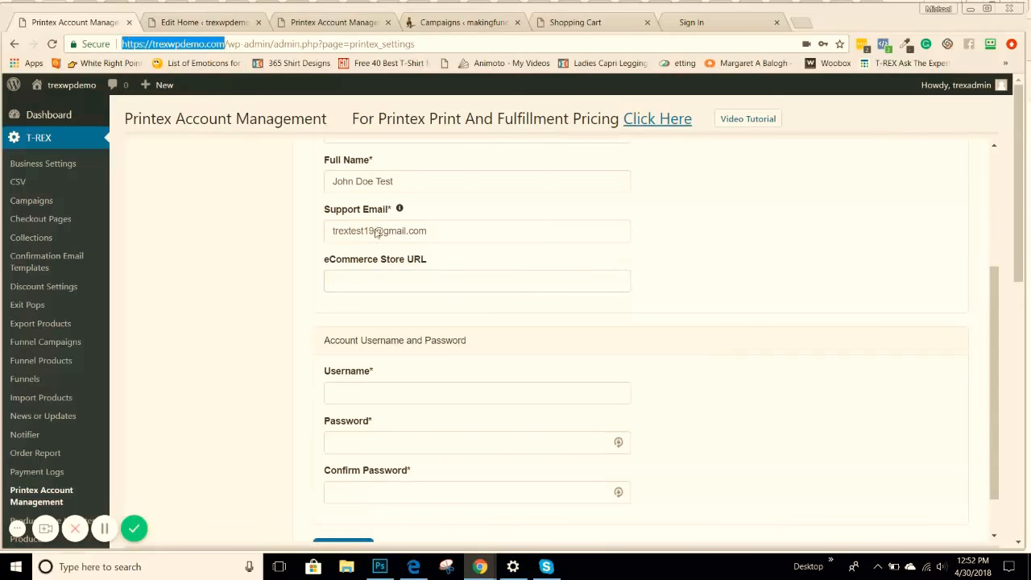
{"action": "left_click", "coordinate": [226, 43]}
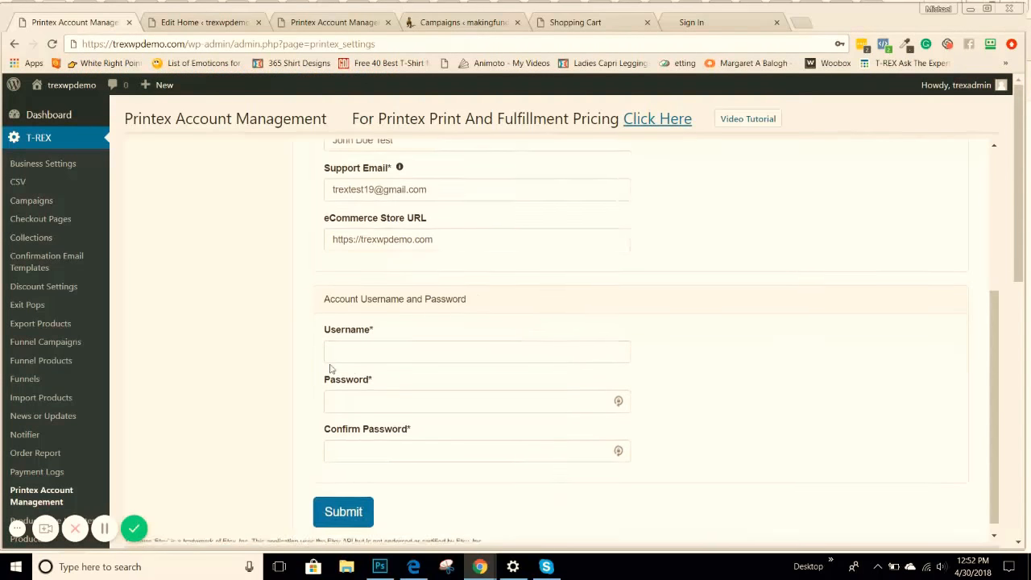
{"action": "scroll", "scroll_direction": "down", "scroll_amount": 3}
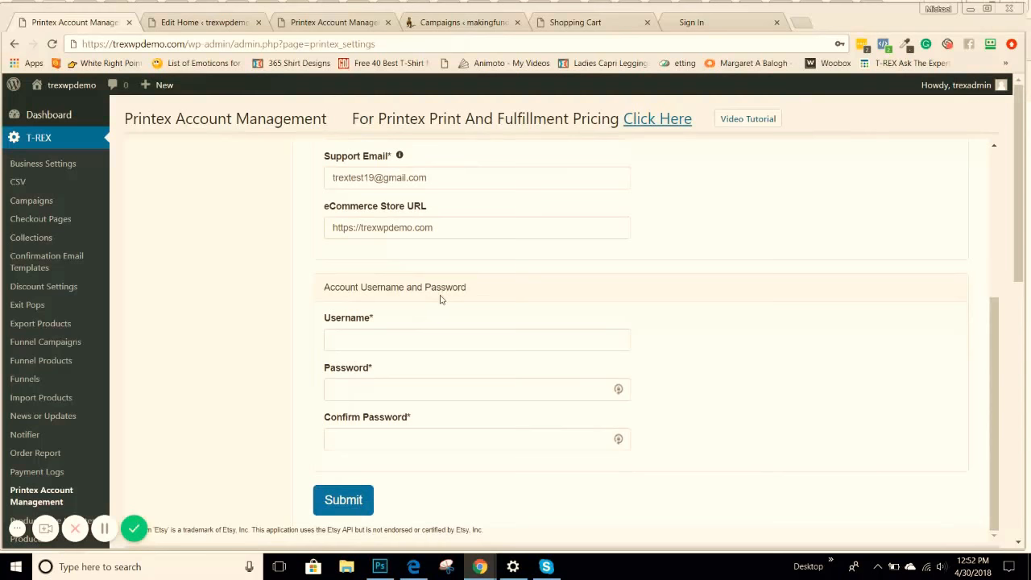
{"action": "type", "text": "trextes"}
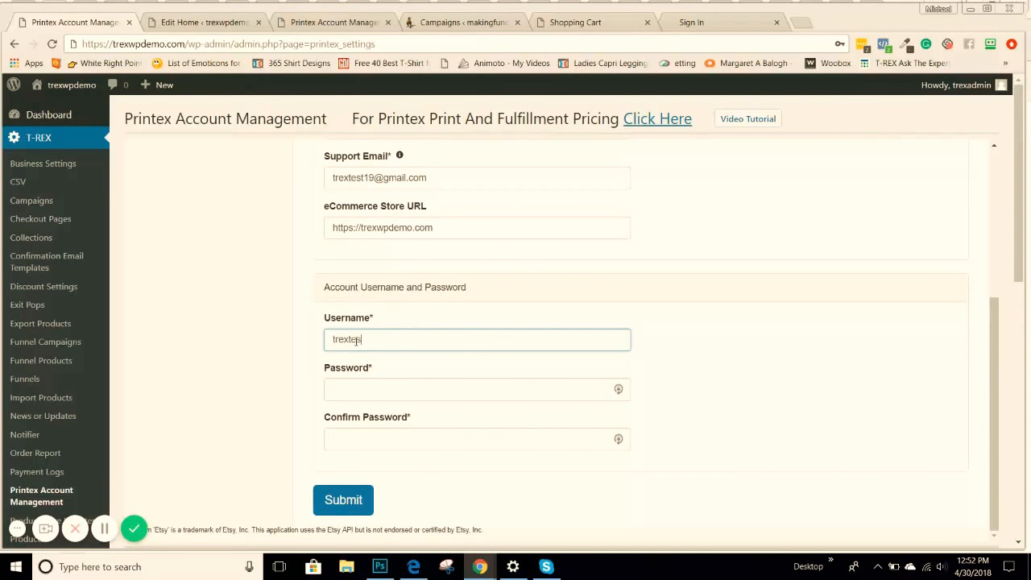
{"action": "type", "text": "t19"}
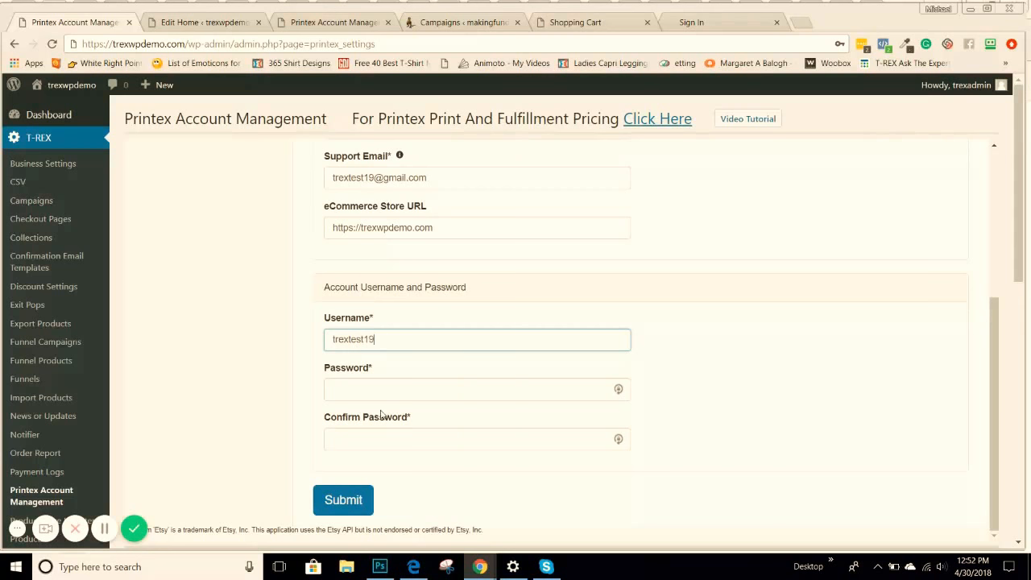
{"action": "left_click", "coordinate": [477, 389]}
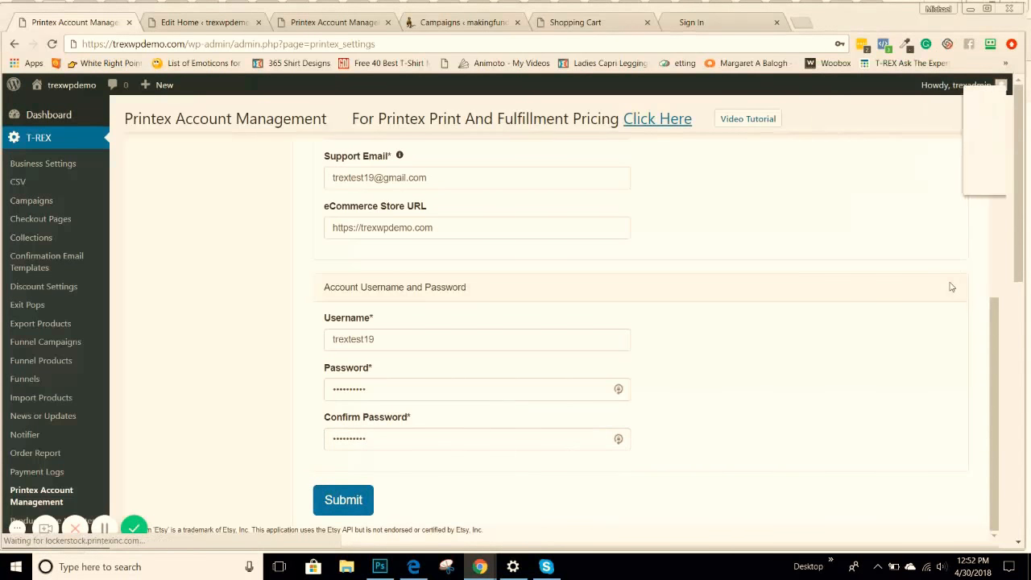
Submit the new account and try signing in with its password.
{"action": "left_click", "coordinate": [342, 499]}
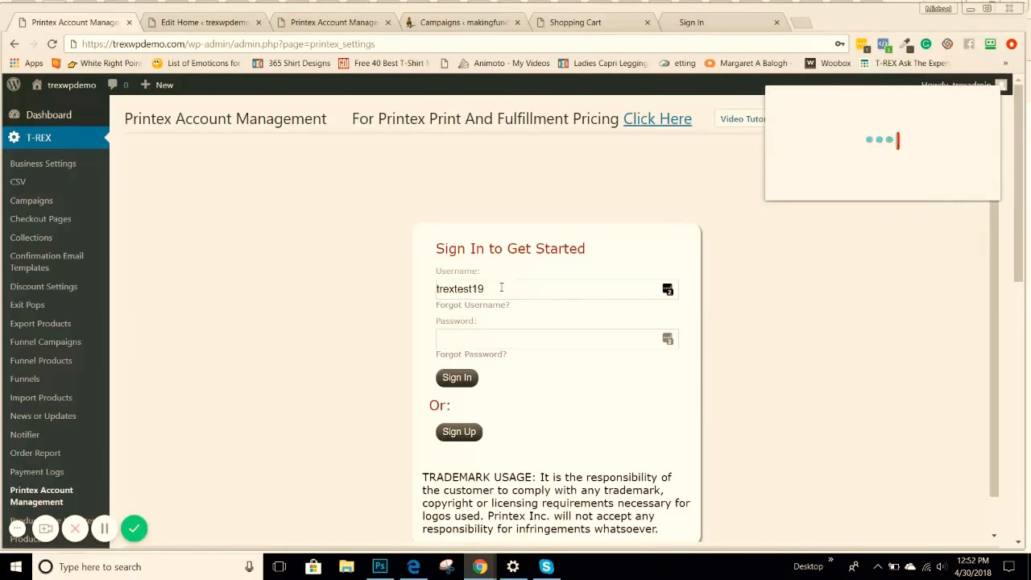
{"action": "left_click", "coordinate": [555, 337]}
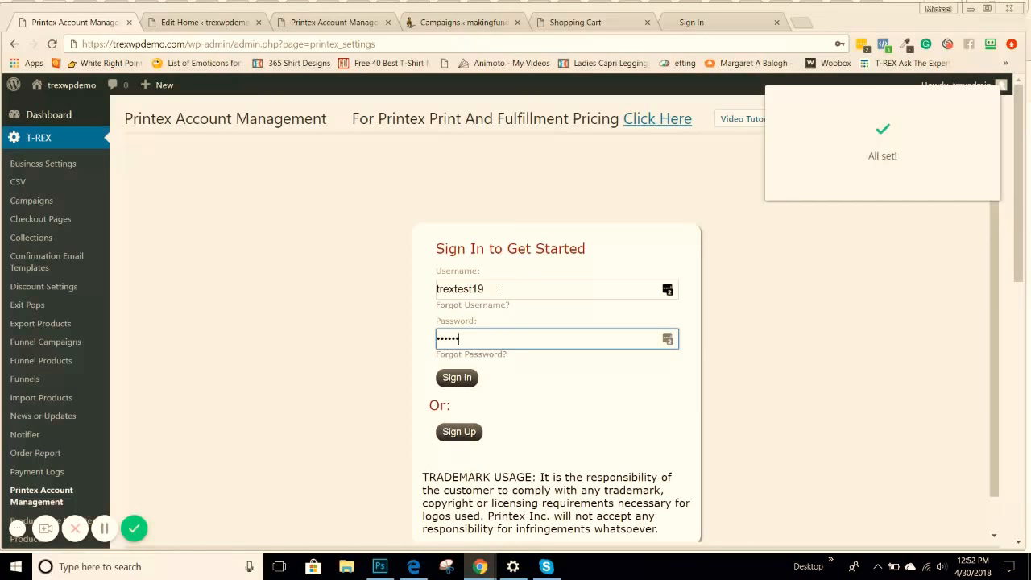
{"action": "type", "text": "••••••"}
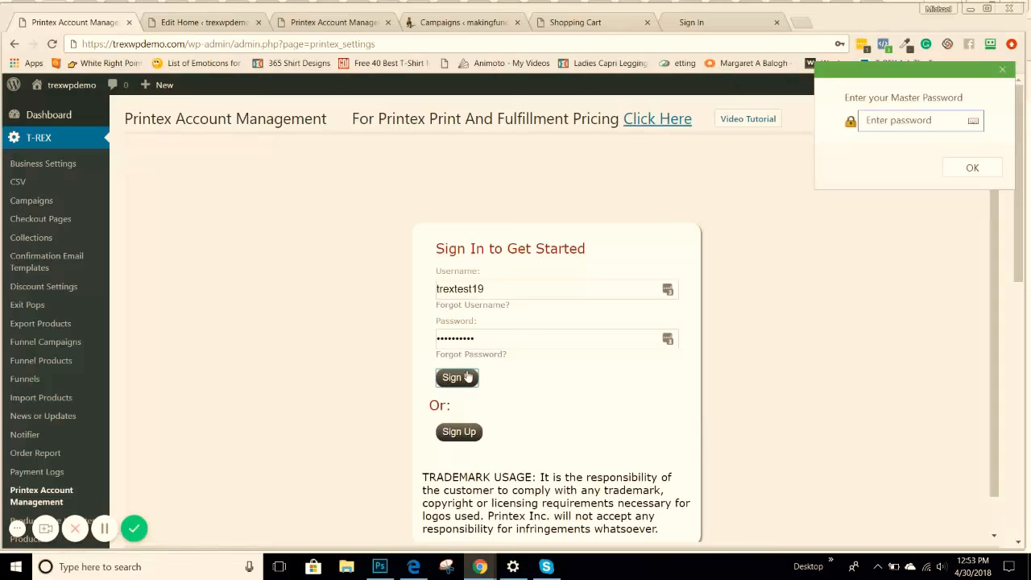
{"action": "left_click", "coordinate": [457, 377]}
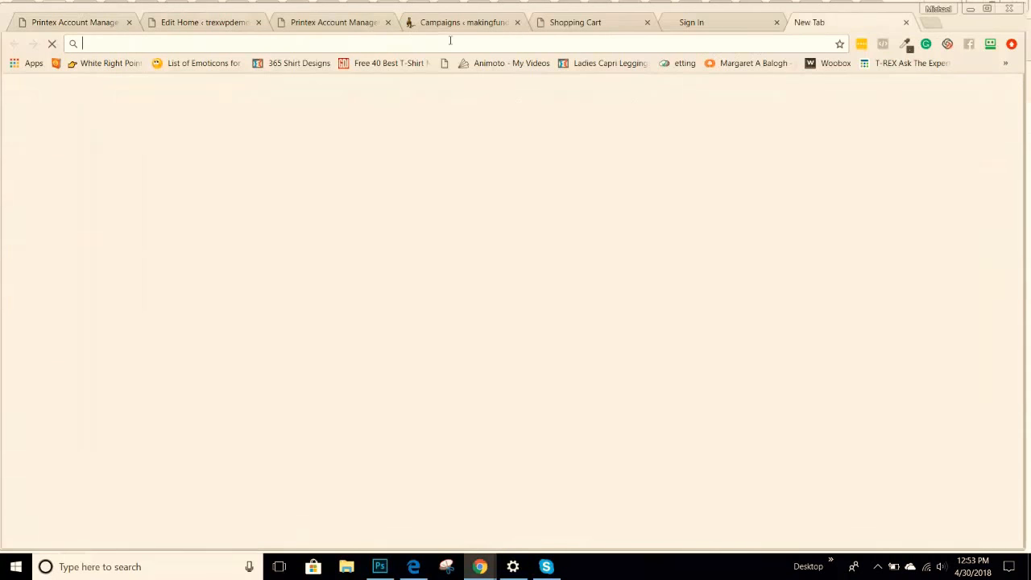
Re-enter the sign-in credentials and submit them again.
{"action": "type", "text": "amazon.com"}
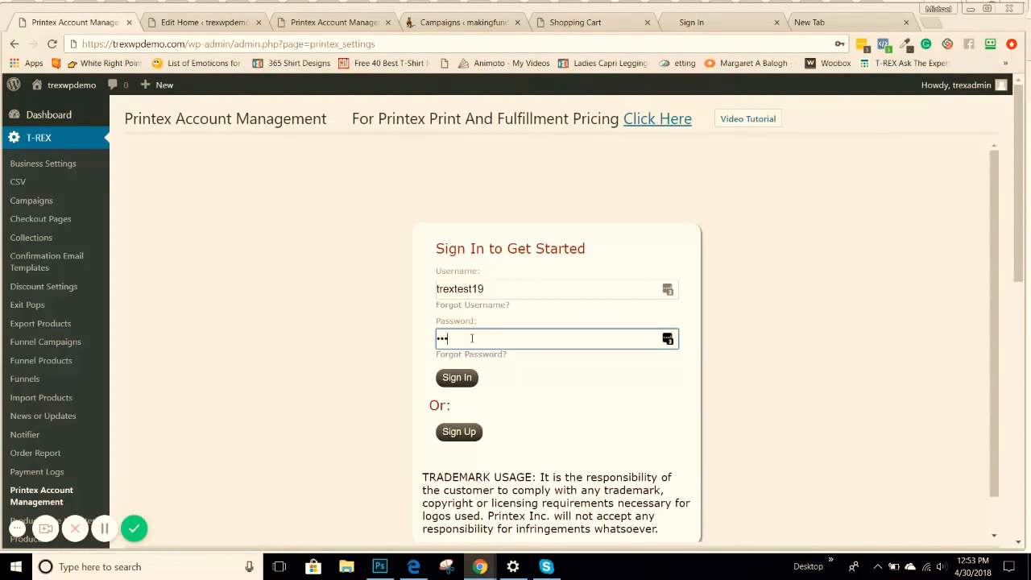
{"action": "type", "text": "password"}
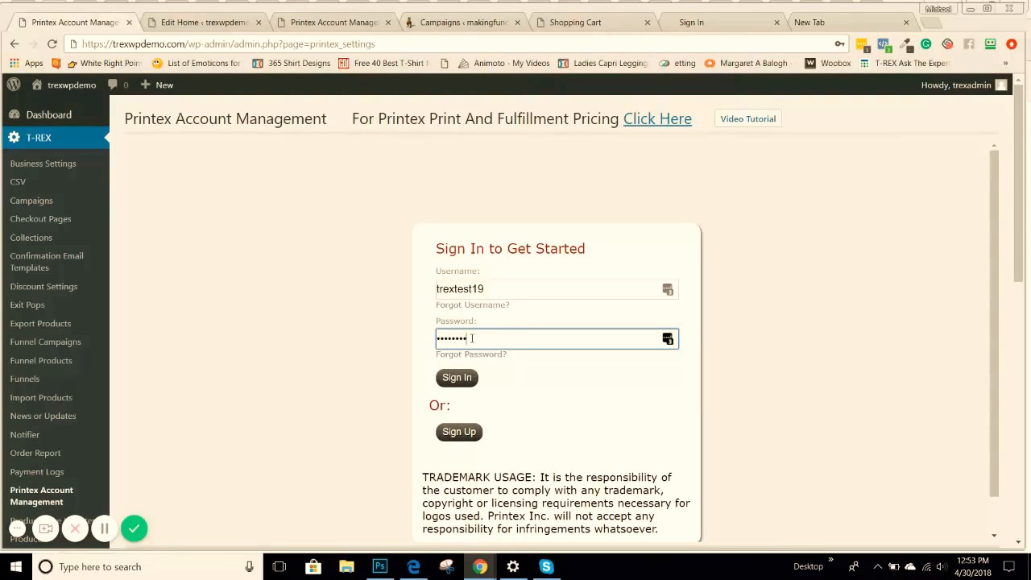
{"action": "type", "text": "•"}
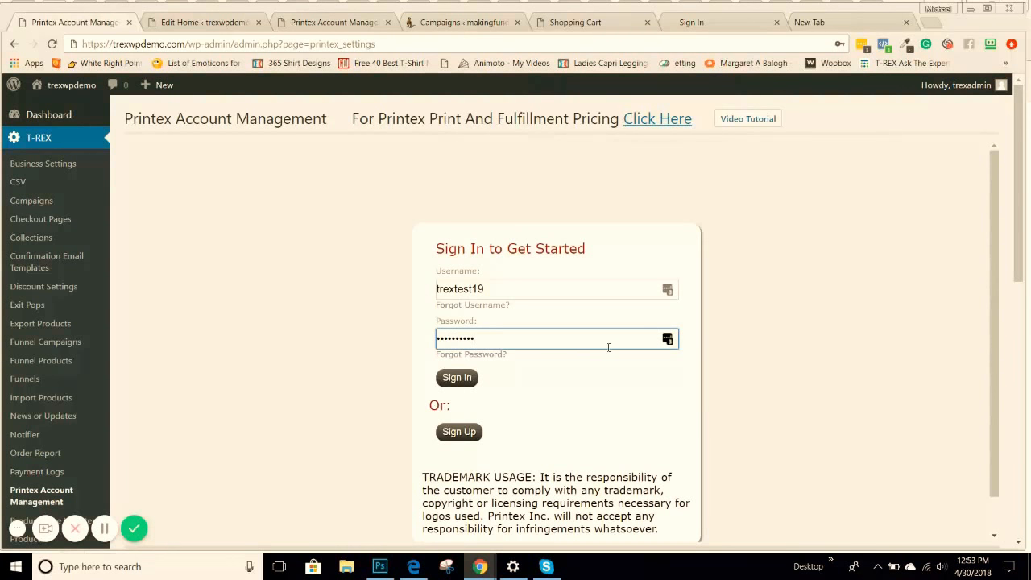
{"action": "left_click", "coordinate": [457, 377]}
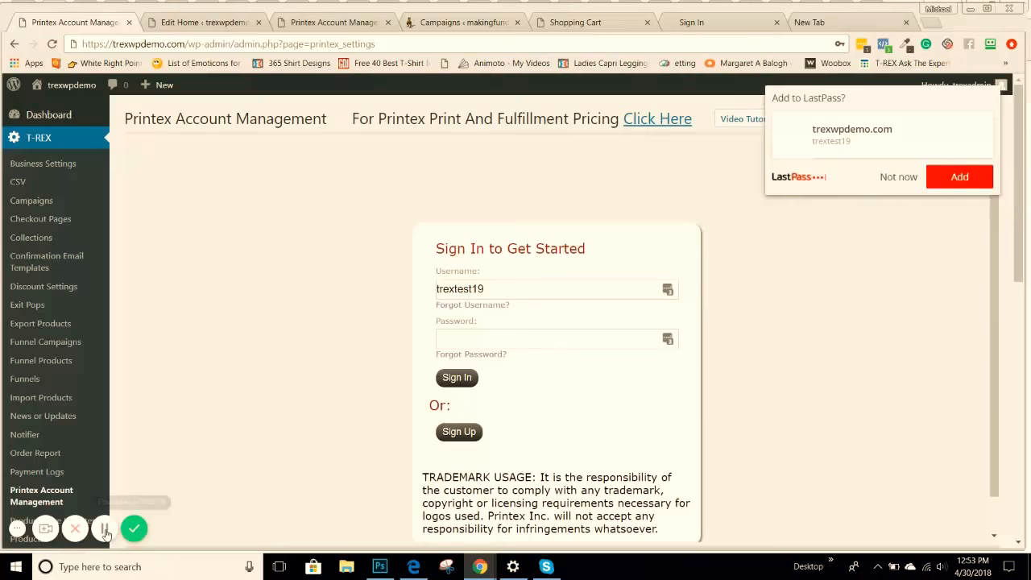
Browse the PrintTech Dashboard after login and reload the Dashboard overview.
{"action": "left_click", "coordinate": [457, 377]}
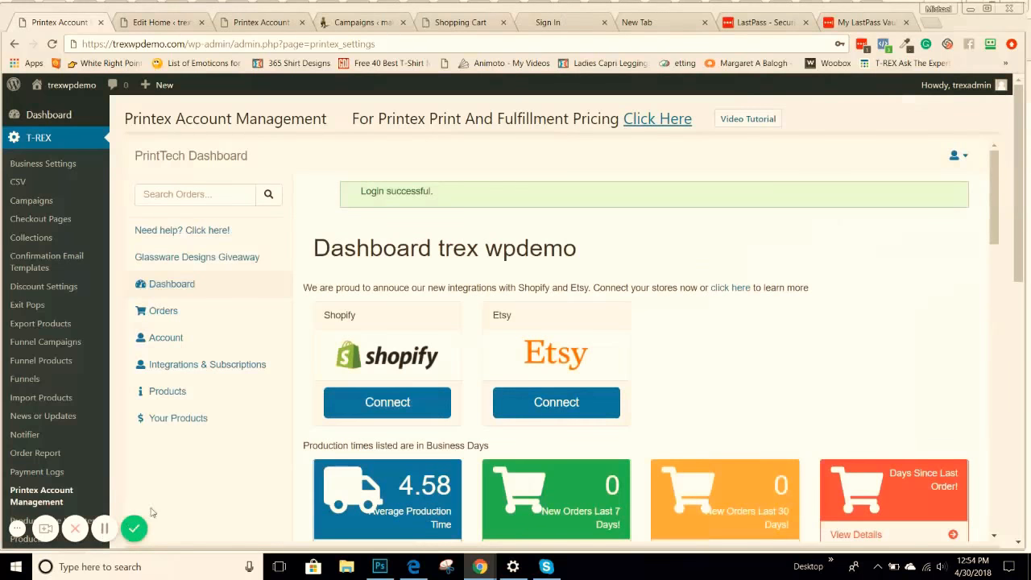
{"action": "scroll", "scroll_direction": "down", "scroll_amount": 3}
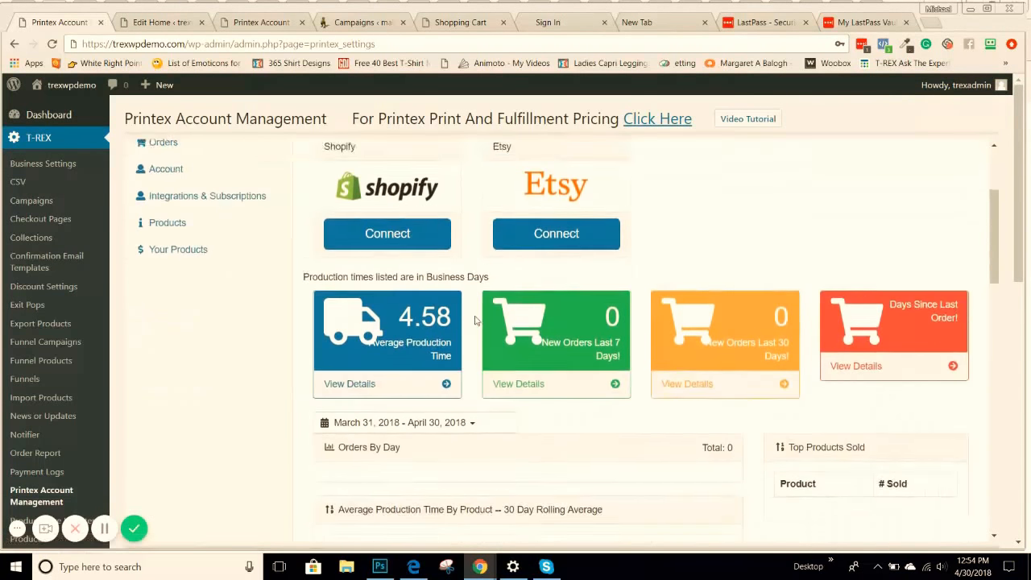
{"action": "scroll", "scroll_direction": "up", "scroll_amount": 3}
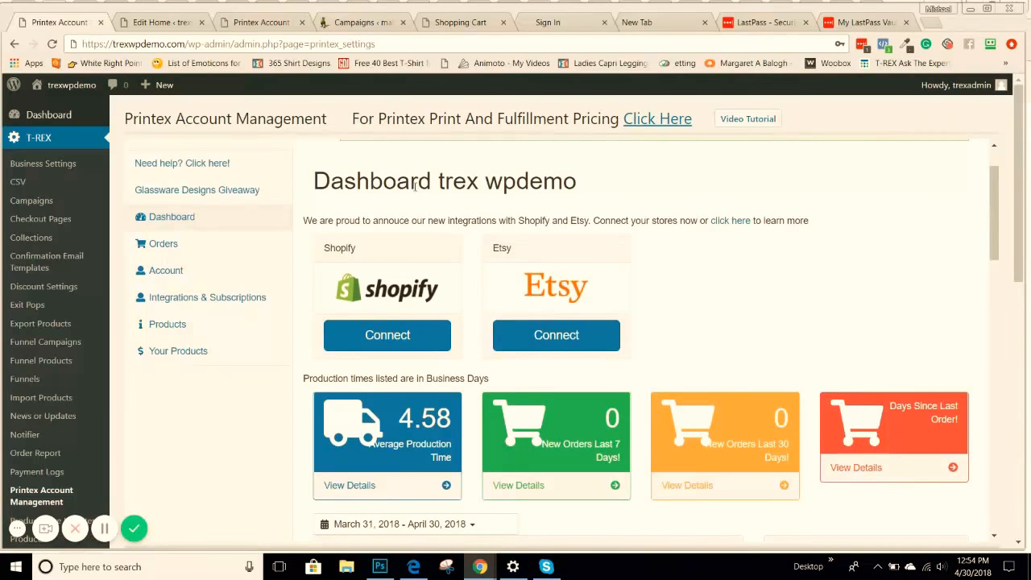
{"action": "scroll", "scroll_direction": "down", "scroll_amount": 3}
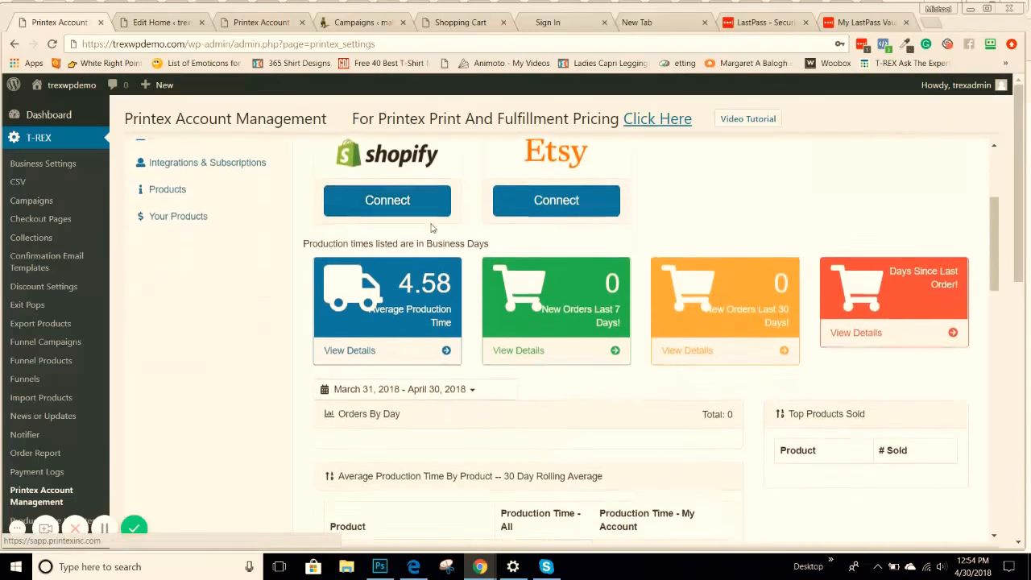
{"action": "mouse_move", "coordinate": [218, 327]}
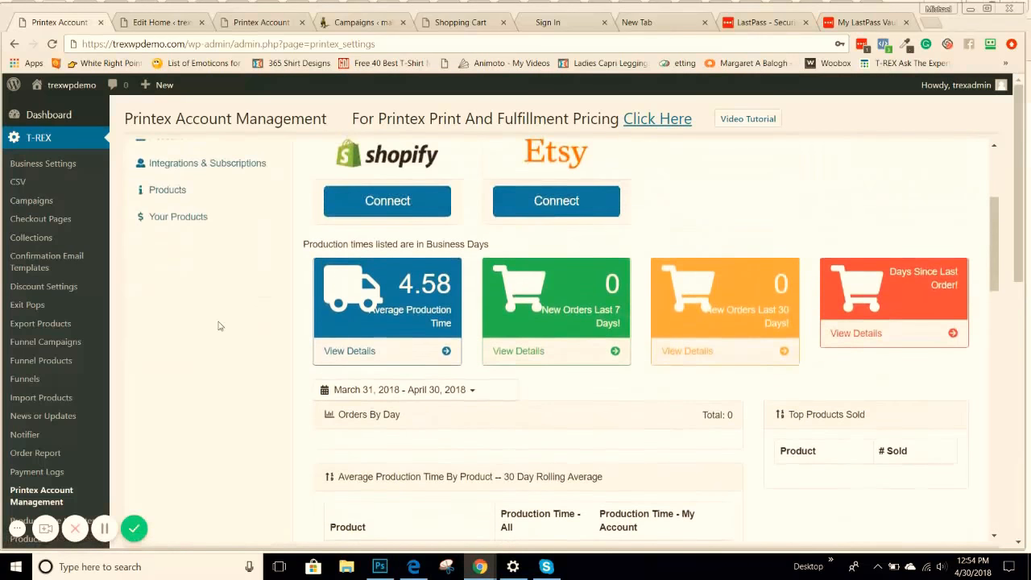
{"action": "scroll", "scroll_direction": "up", "scroll_amount": 3}
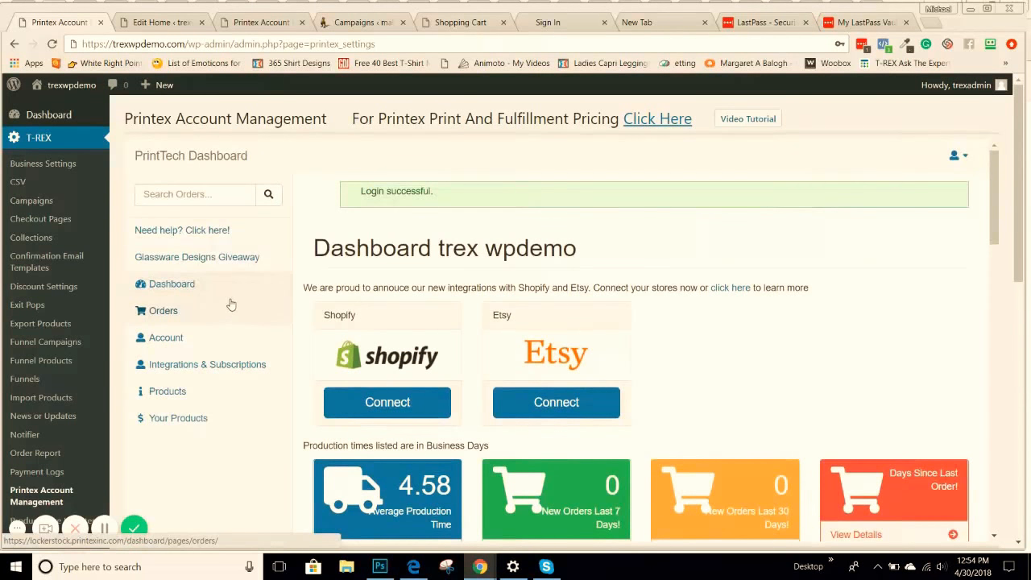
{"action": "mouse_move", "coordinate": [284, 240]}
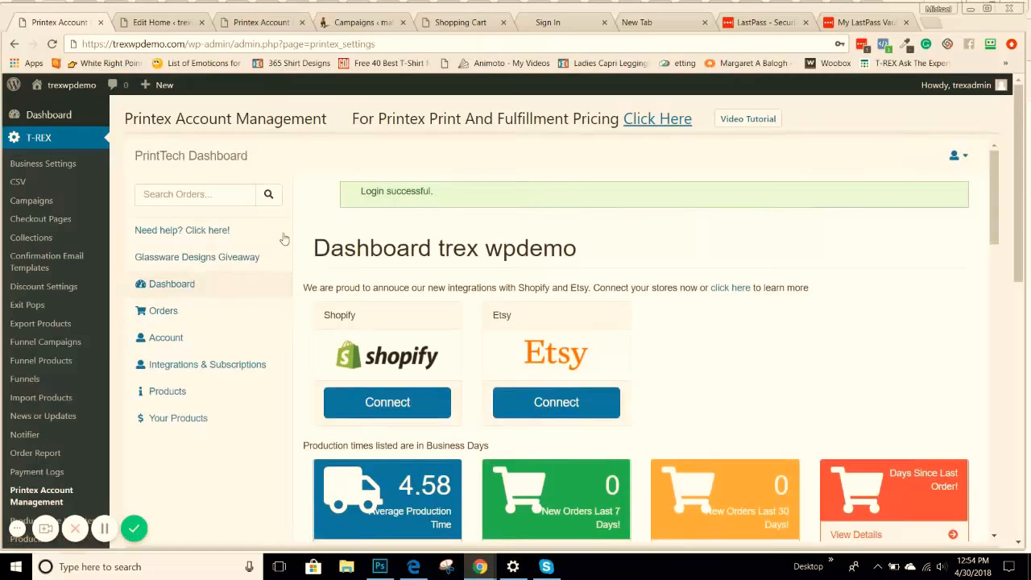
{"action": "mouse_move", "coordinate": [191, 238]}
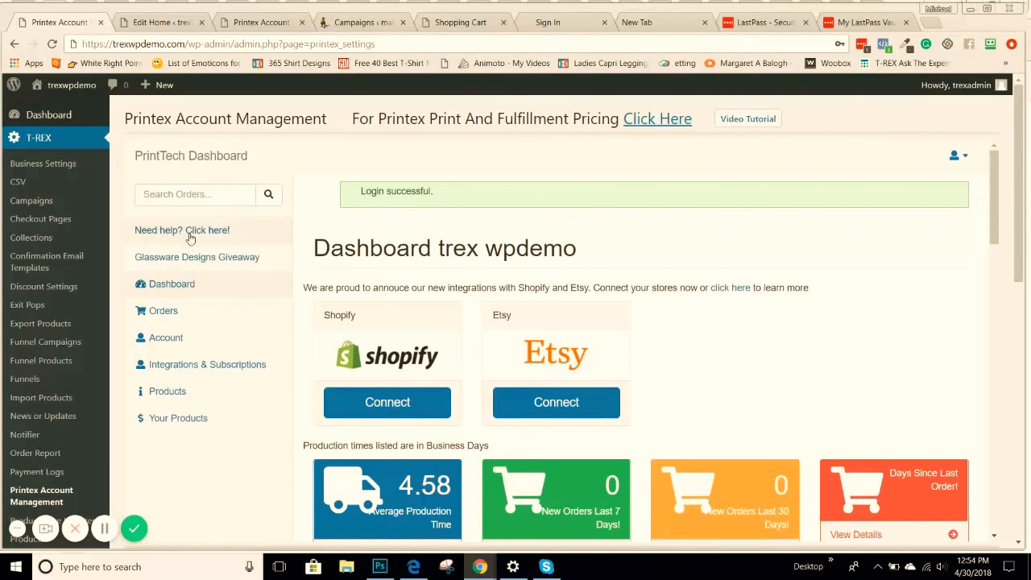
{"action": "mouse_move", "coordinate": [166, 336]}
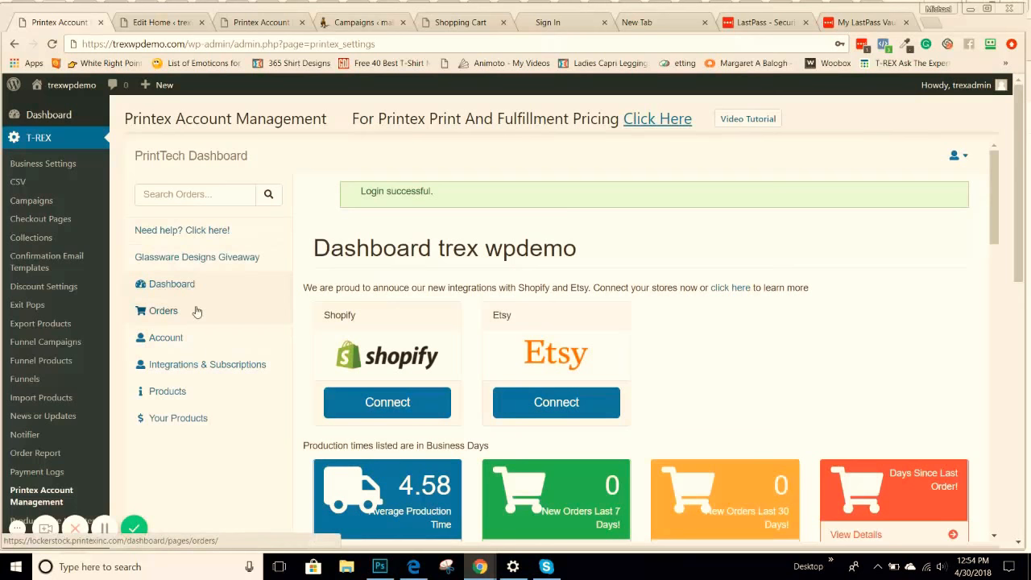
{"action": "mouse_move", "coordinate": [204, 280]}
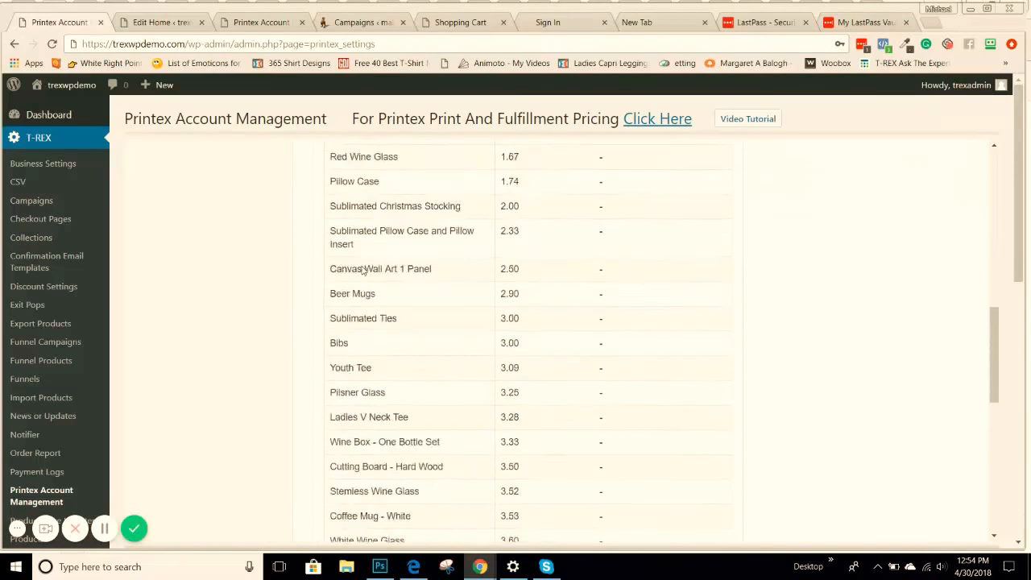
{"action": "scroll", "scroll_direction": "up", "scroll_amount": 3}
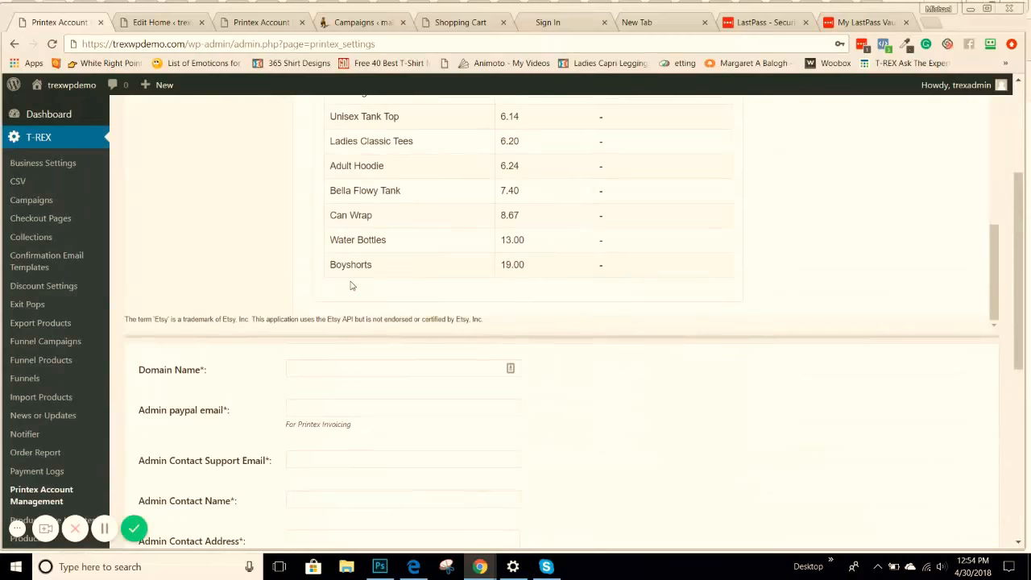
{"action": "scroll", "scroll_direction": "up", "scroll_amount": 3}
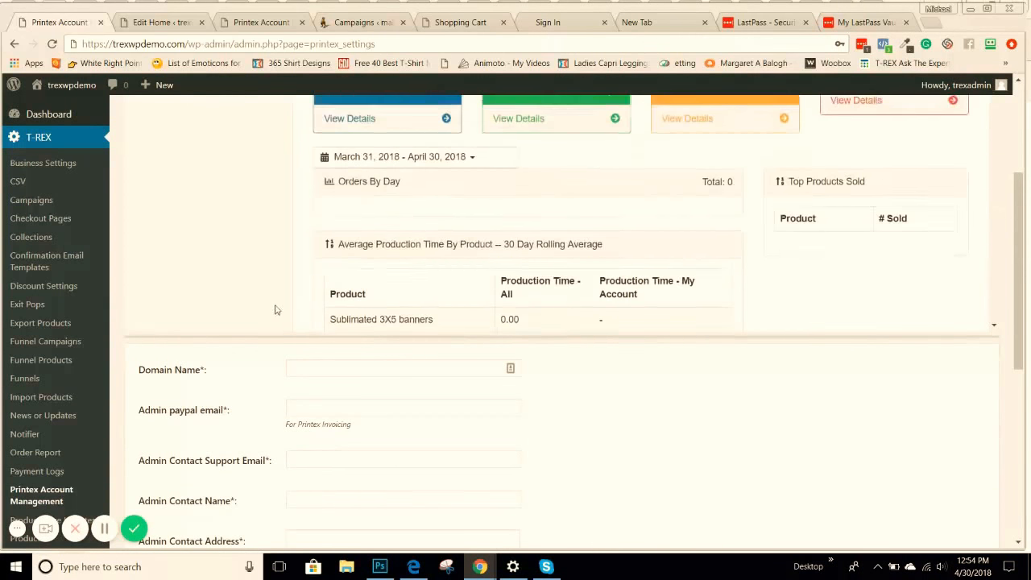
{"action": "scroll", "scroll_direction": "down", "scroll_amount": 3}
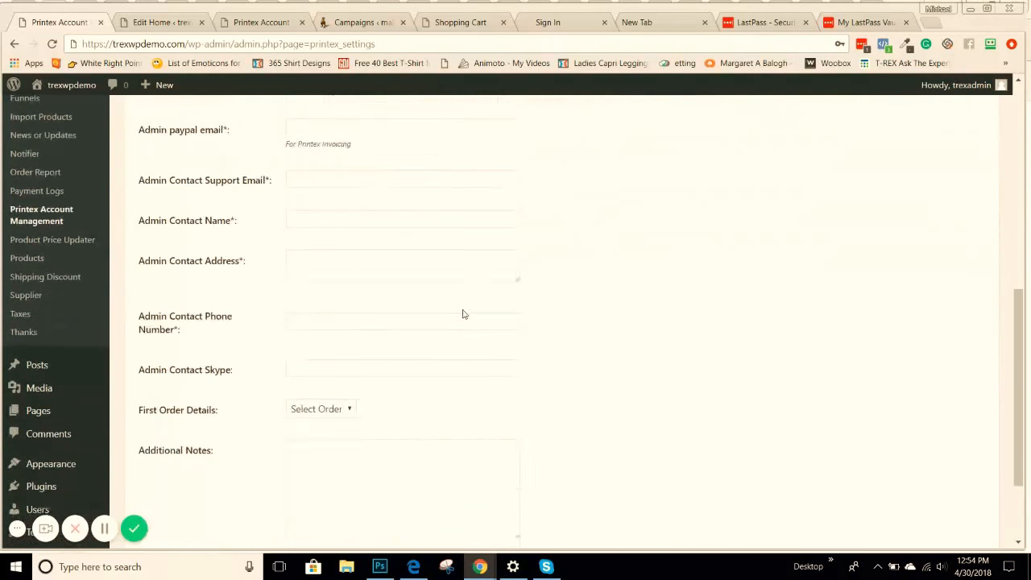
{"action": "scroll", "scroll_direction": "up", "scroll_amount": 3}
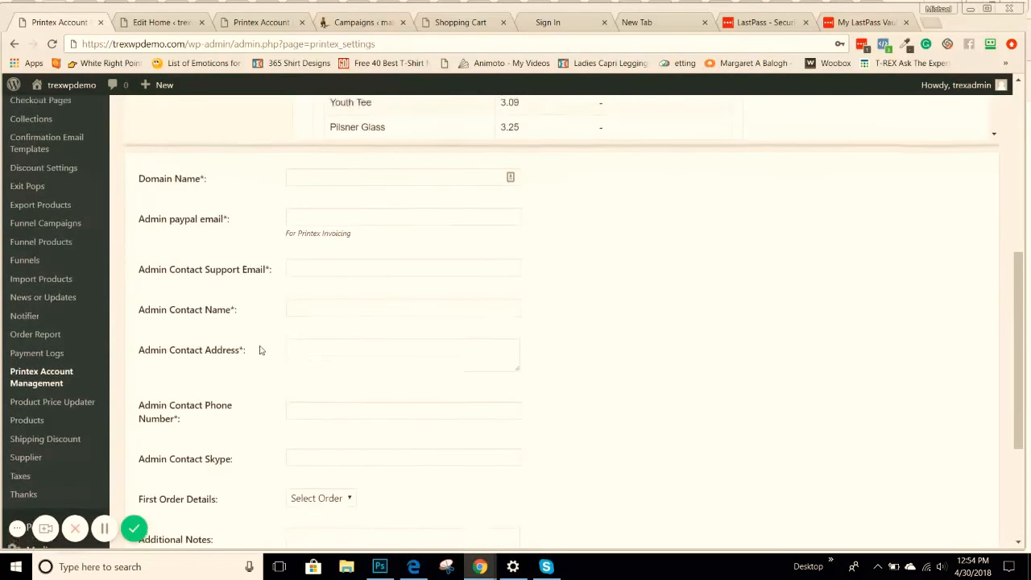
{"action": "scroll", "scroll_direction": "up", "scroll_amount": 3}
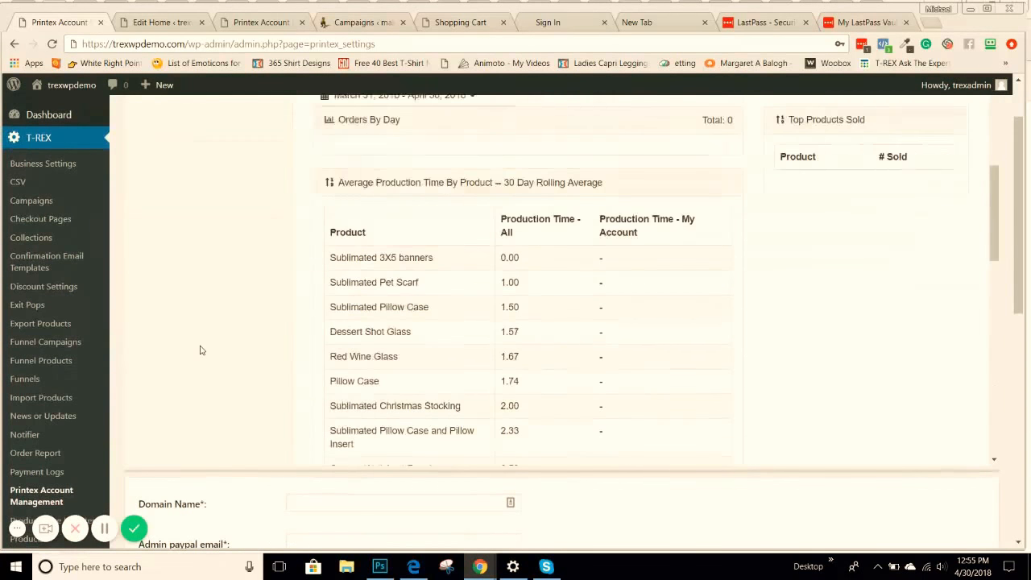
{"action": "left_click", "coordinate": [172, 207]}
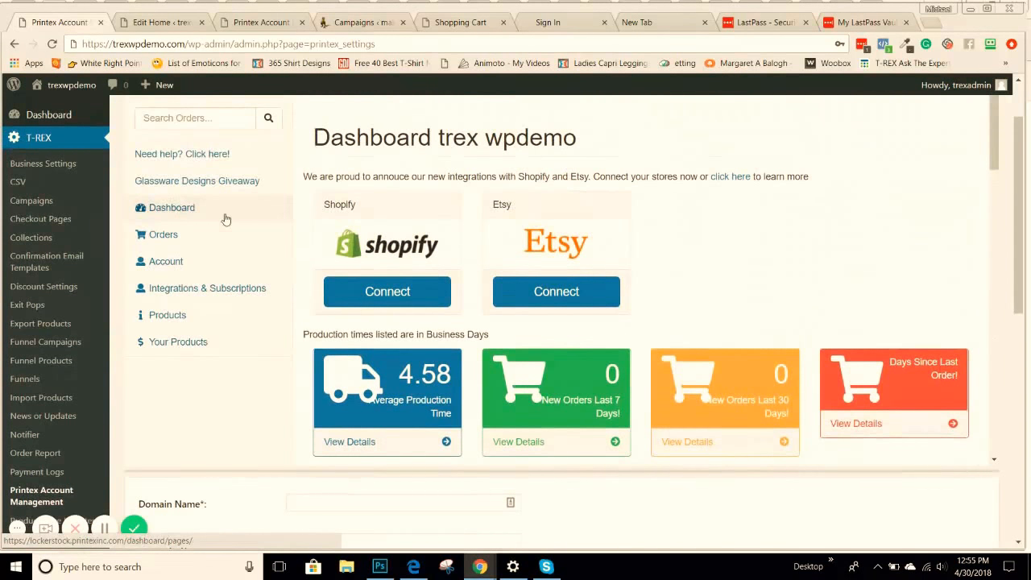
{"action": "left_click", "coordinate": [166, 261]}
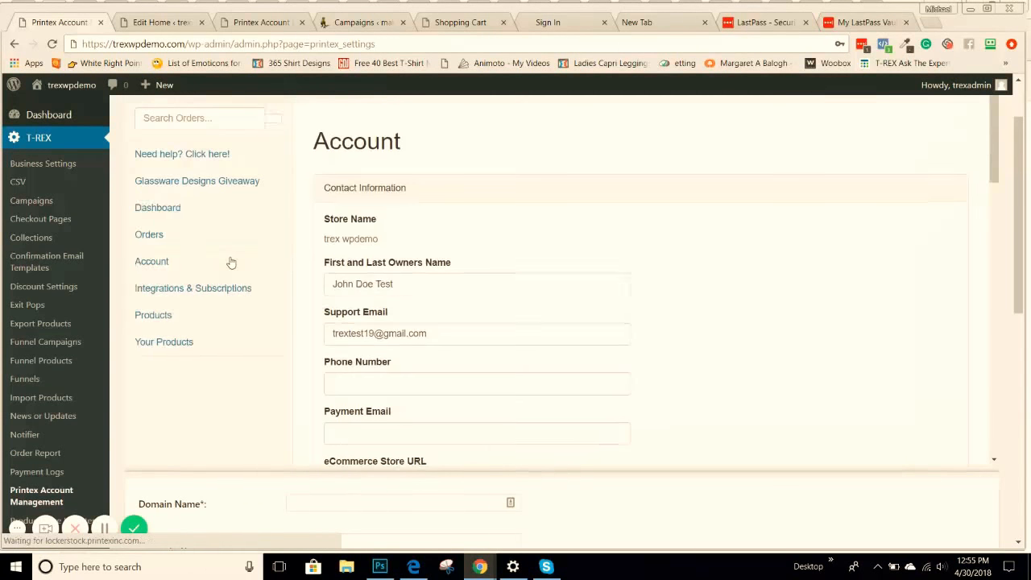
{"action": "scroll", "scroll_direction": "down", "scroll_amount": 3}
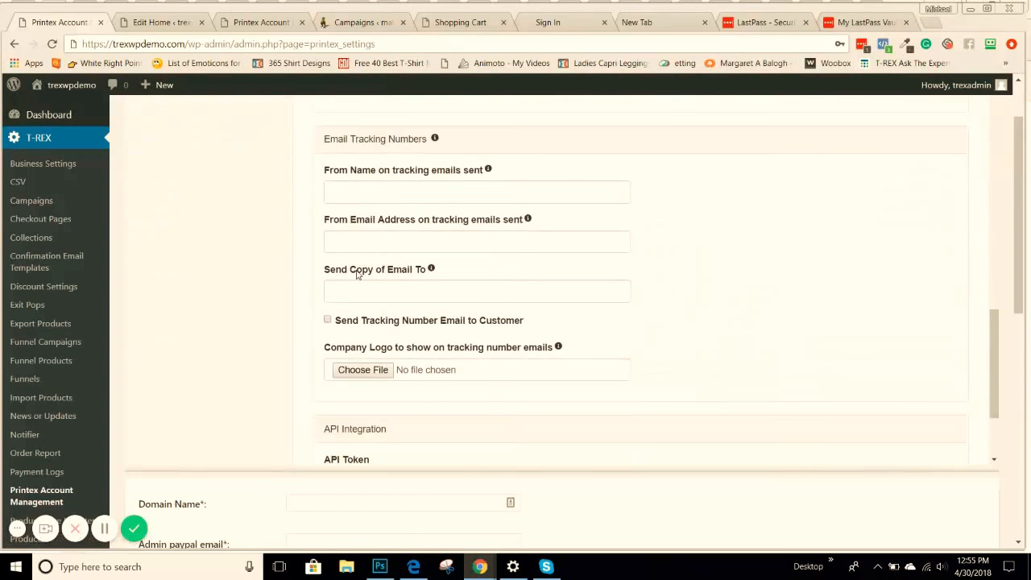
{"action": "scroll", "scroll_direction": "down", "scroll_amount": 3}
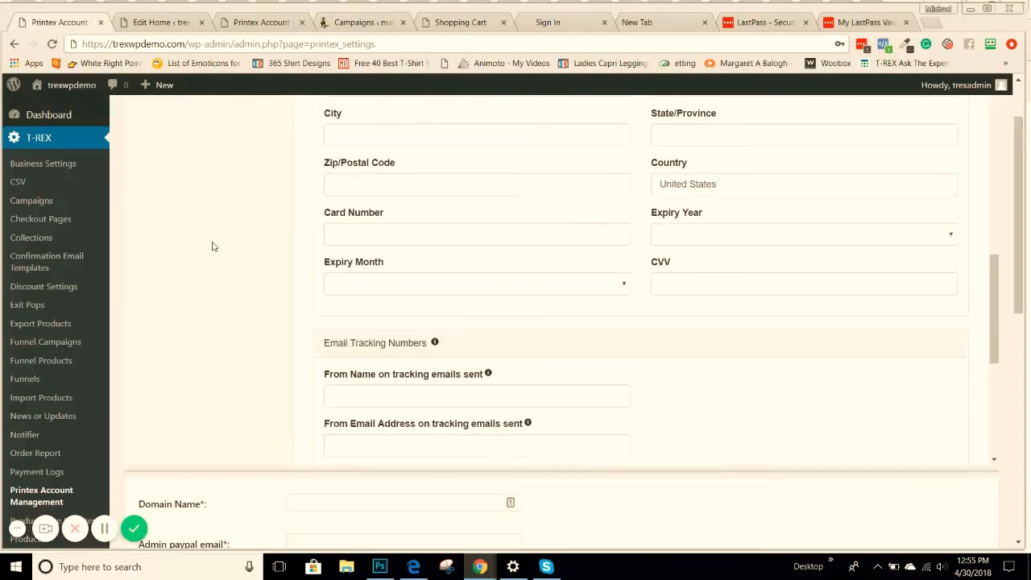
{"action": "scroll", "scroll_direction": "down", "scroll_amount": 3}
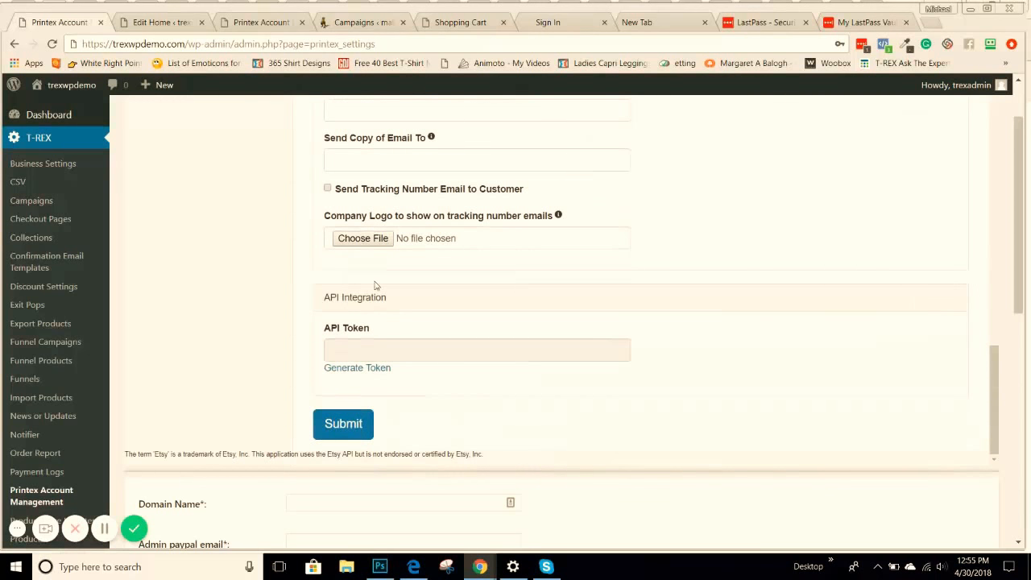
{"action": "mouse_move", "coordinate": [17, 181]}
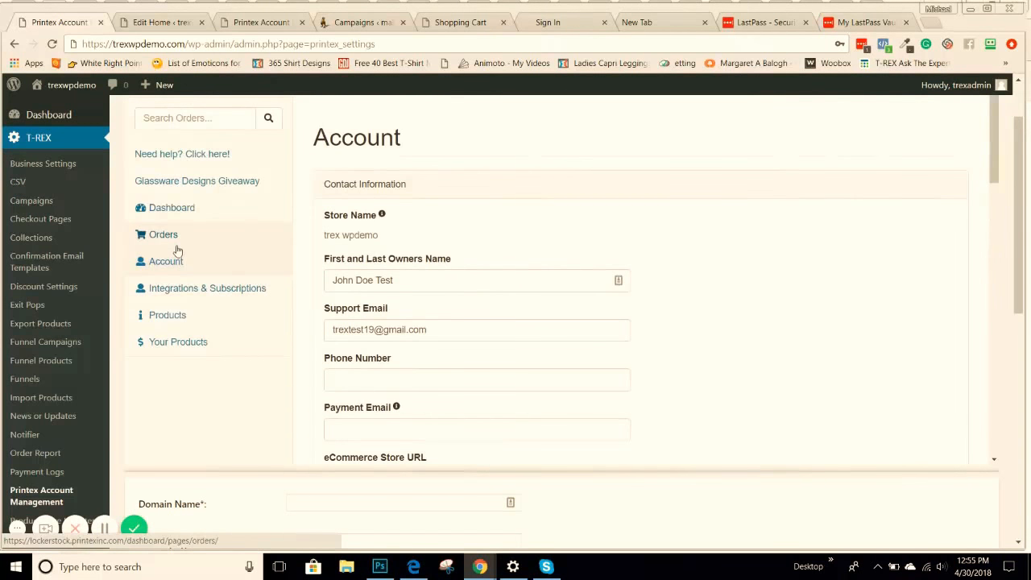
{"action": "scroll", "scroll_direction": "down", "scroll_amount": 3}
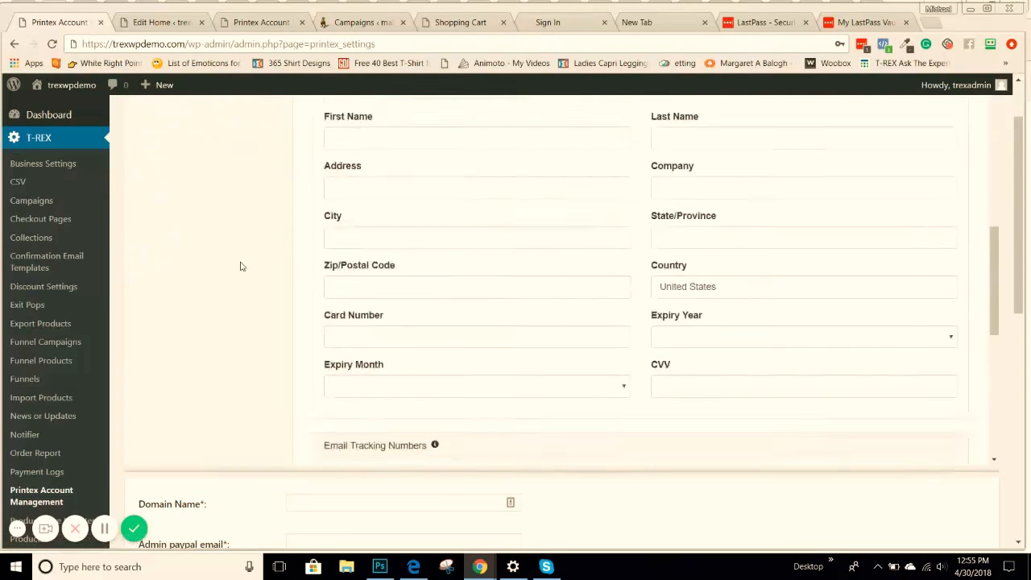
{"action": "scroll", "scroll_direction": "up", "scroll_amount": 3}
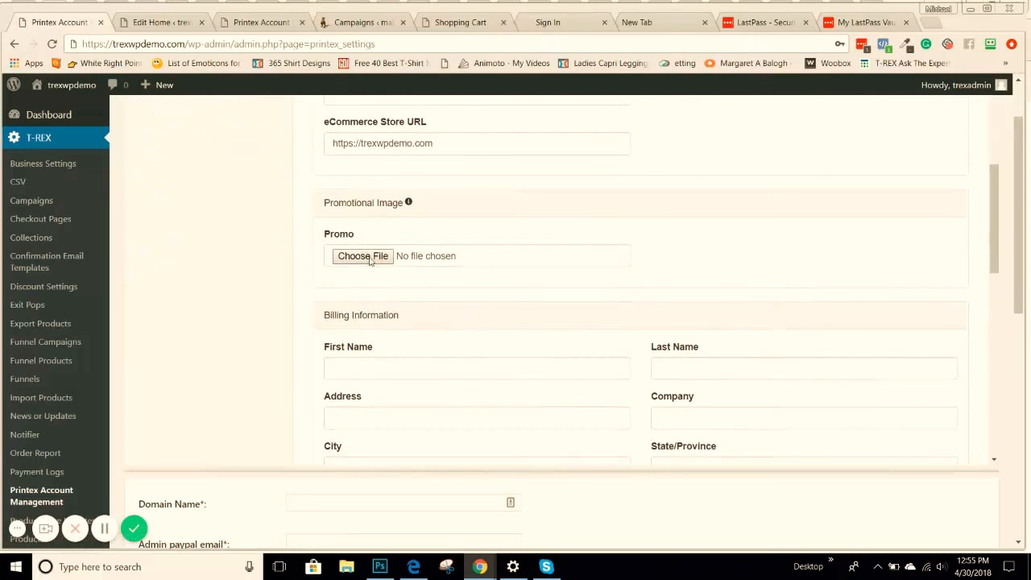
{"action": "scroll", "scroll_direction": "up", "scroll_amount": 3}
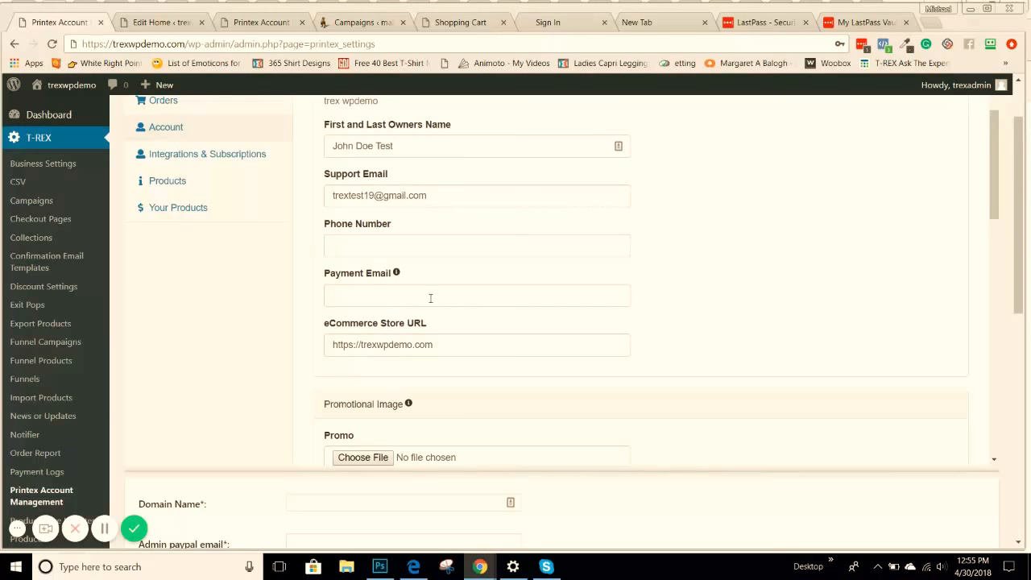
{"action": "scroll", "scroll_direction": "down", "scroll_amount": 3}
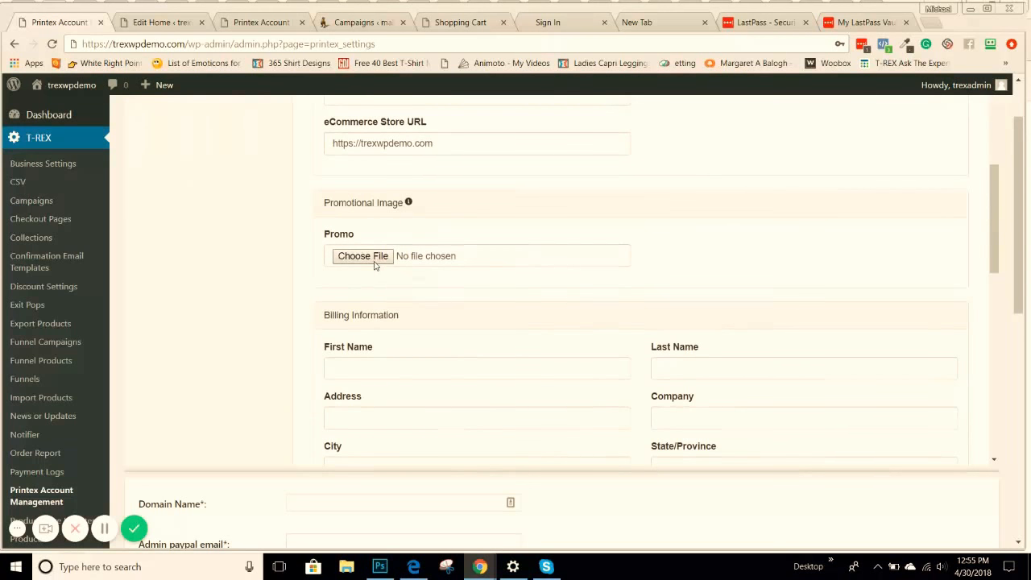
{"action": "mouse_move", "coordinate": [431, 248]}
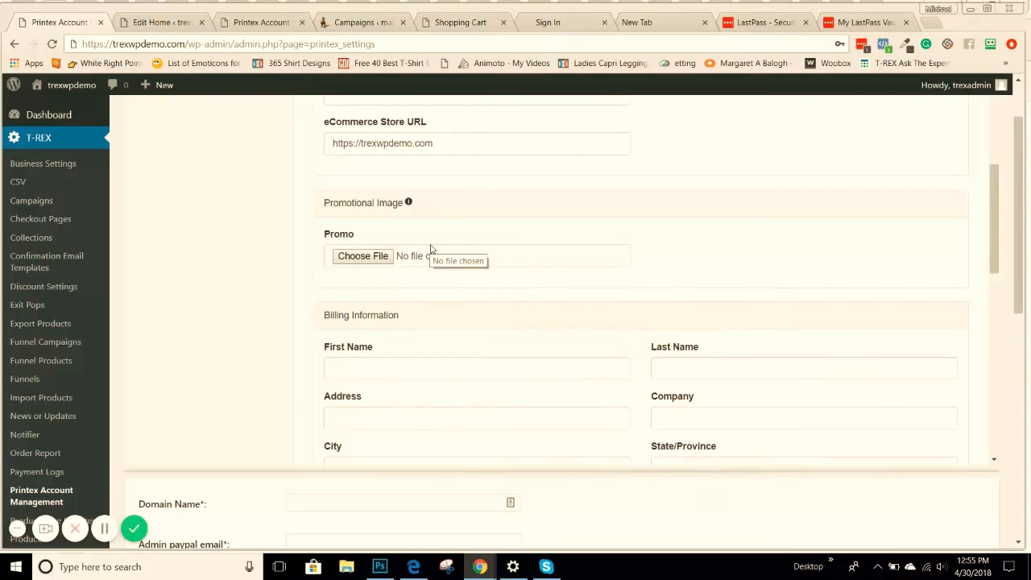
{"action": "scroll", "scroll_direction": "down", "scroll_amount": 3}
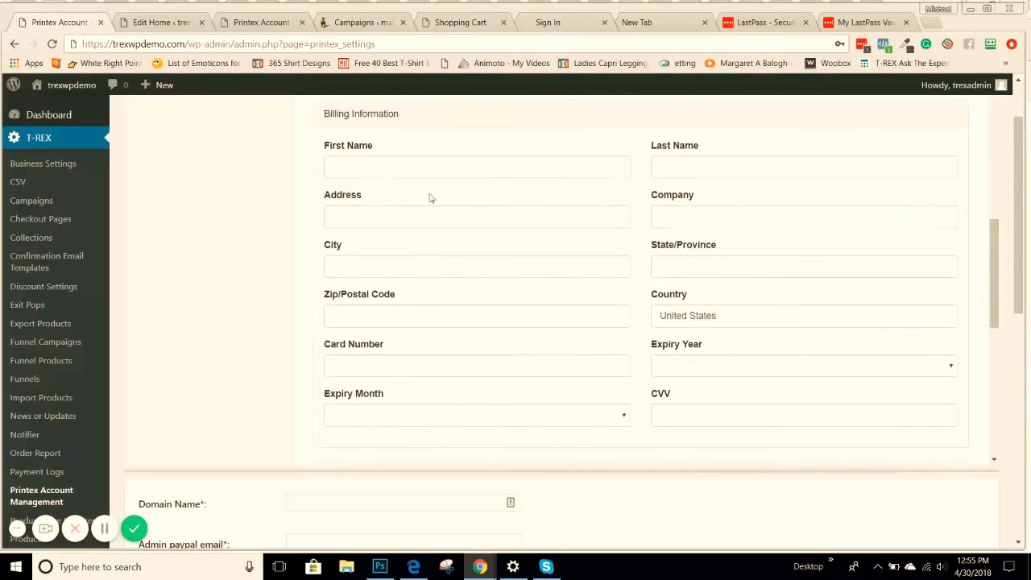
{"action": "scroll", "scroll_direction": "down", "scroll_amount": 3}
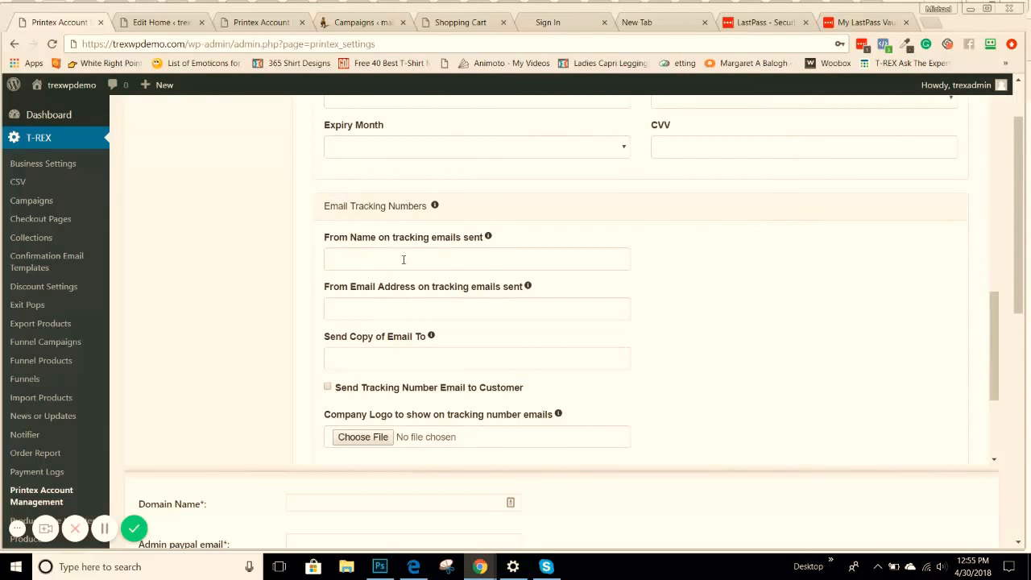
{"action": "mouse_move", "coordinate": [380, 256]}
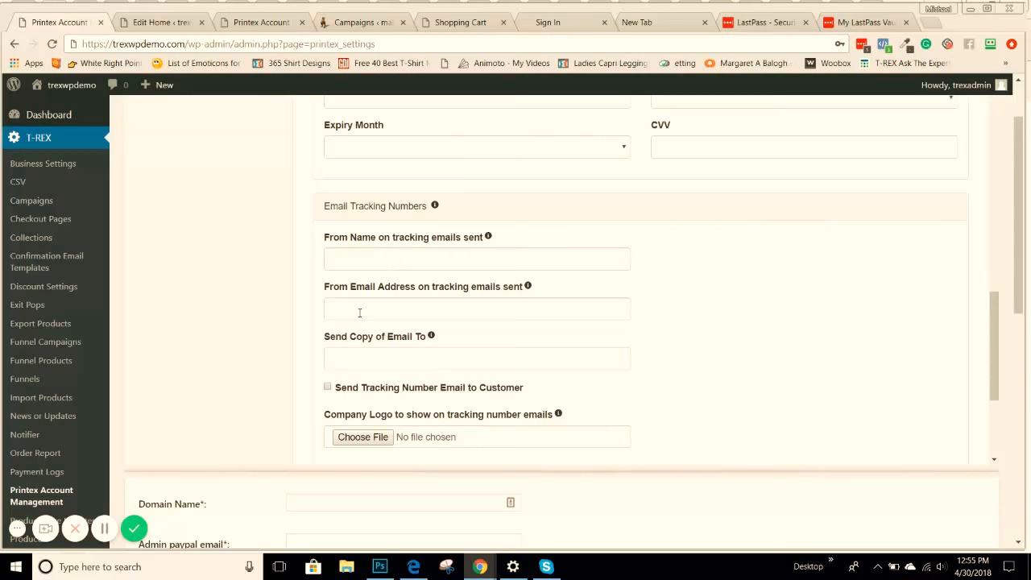
{"action": "scroll", "scroll_direction": "down", "scroll_amount": 3}
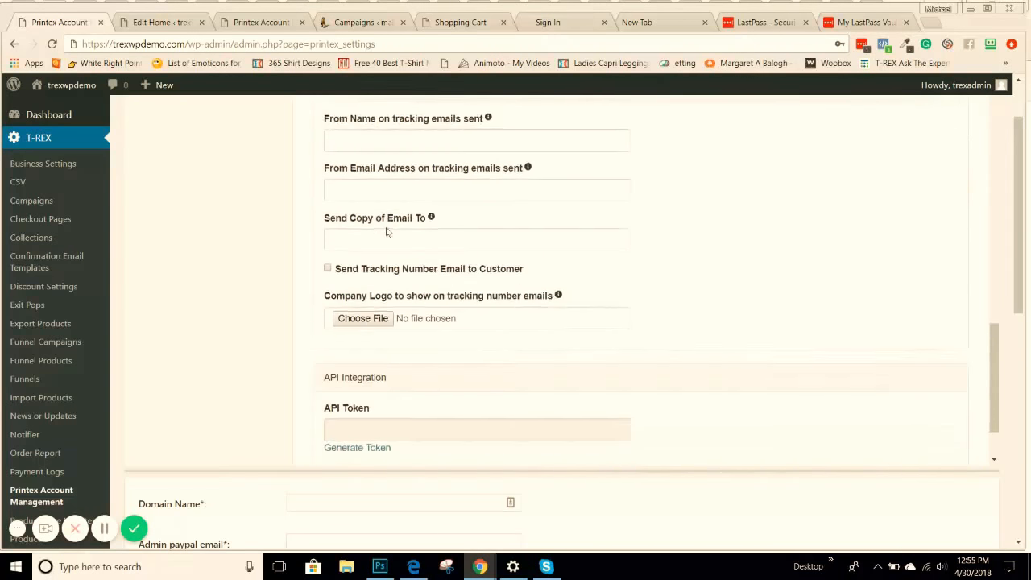
{"action": "scroll", "scroll_direction": "down", "scroll_amount": 3}
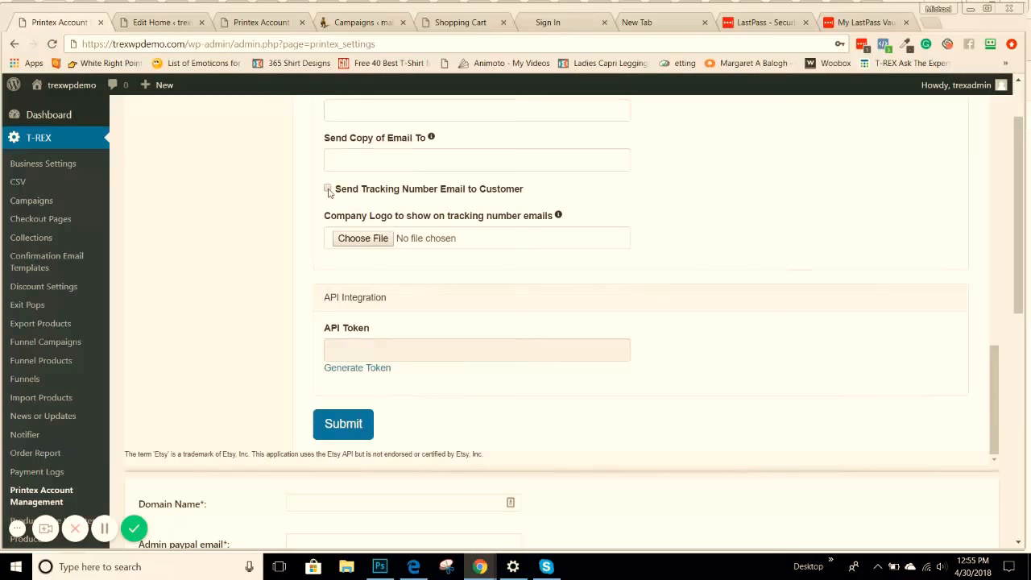
Enable 'Send Tracking Number Email to Customer' on the marketing customer form.
{"action": "left_click", "coordinate": [327, 188]}
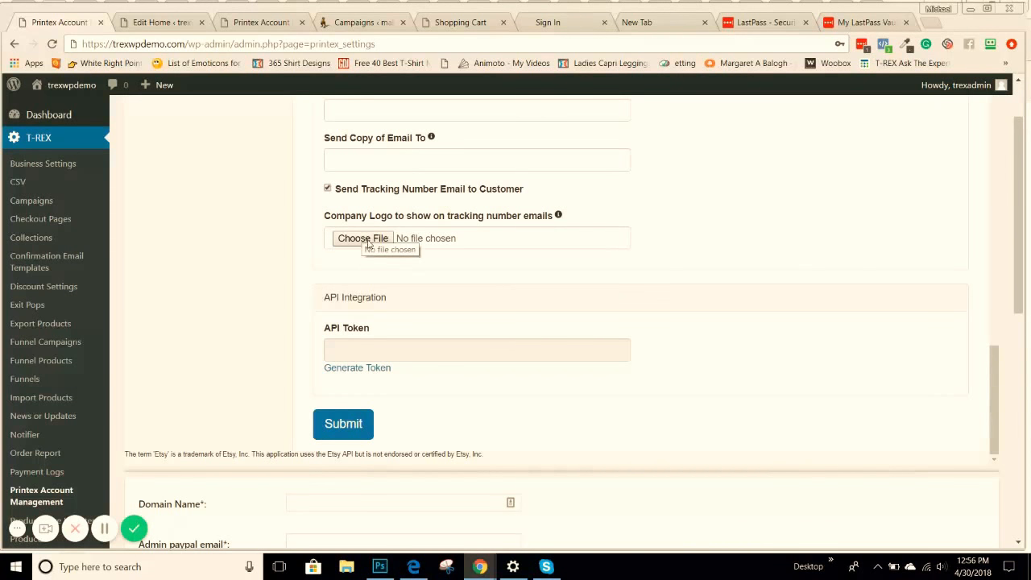
{"action": "mouse_move", "coordinate": [363, 343]}
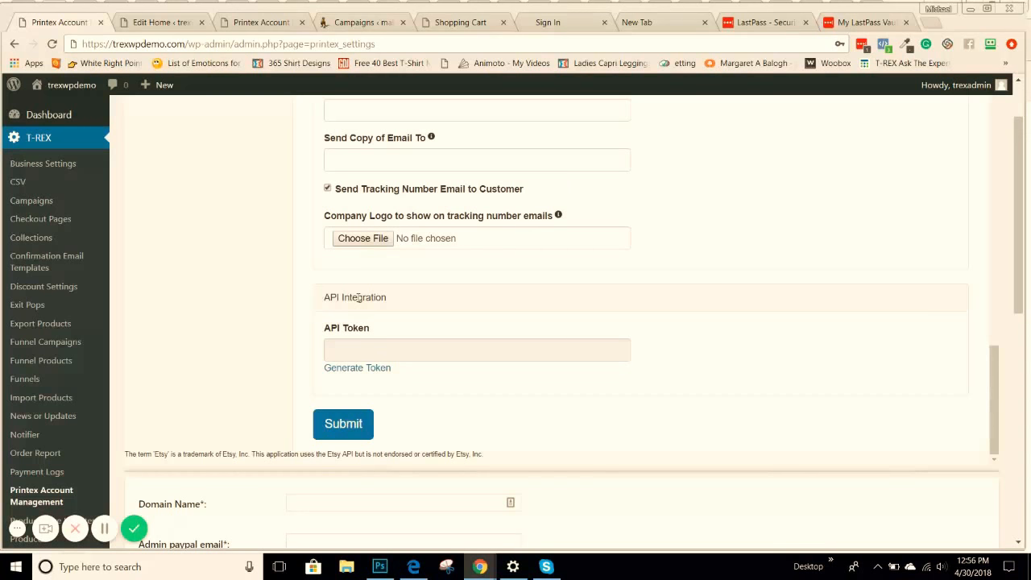
{"action": "mouse_move", "coordinate": [207, 241]}
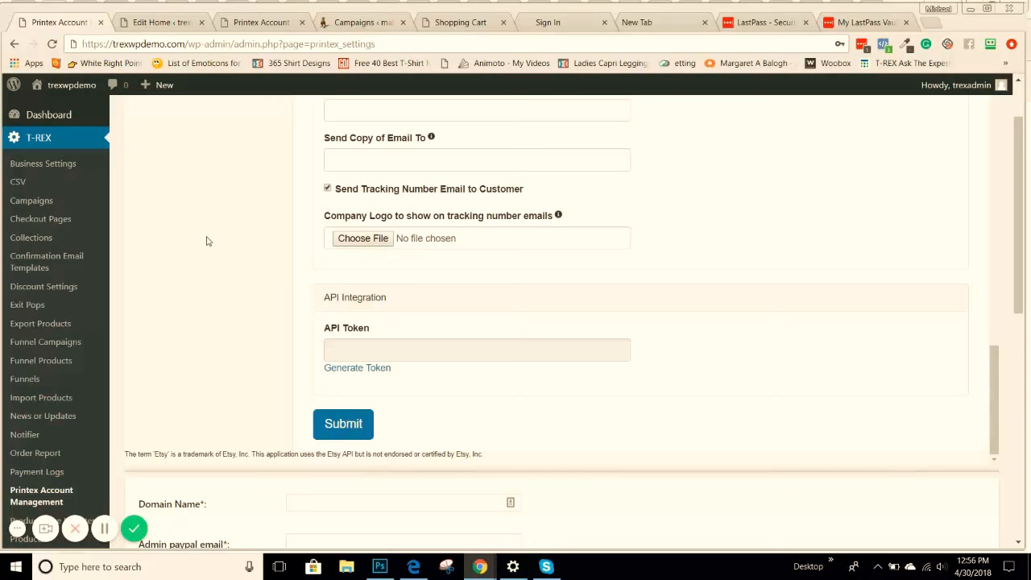
{"action": "mouse_move", "coordinate": [256, 323]}
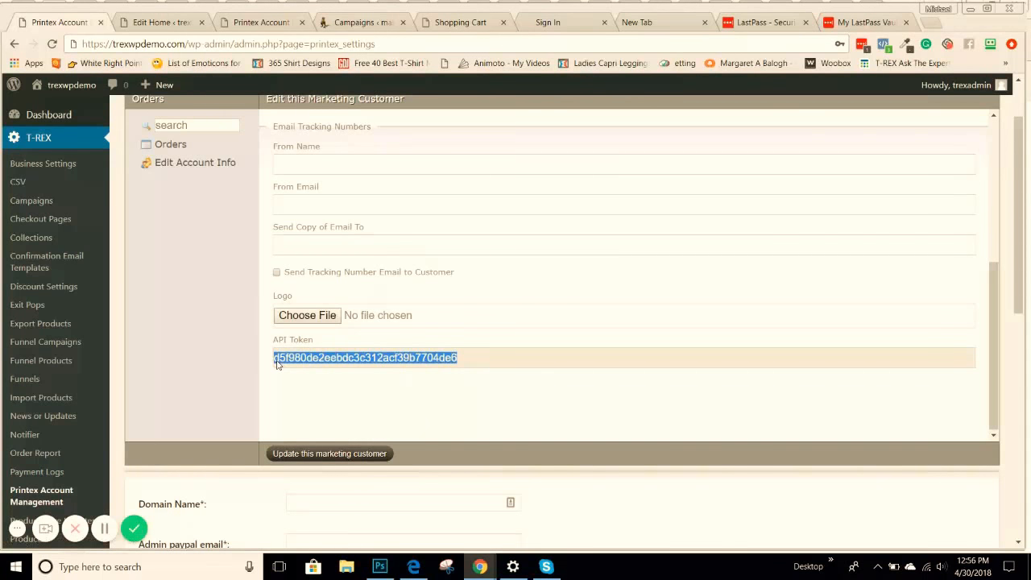
{"action": "mouse_move", "coordinate": [225, 323]}
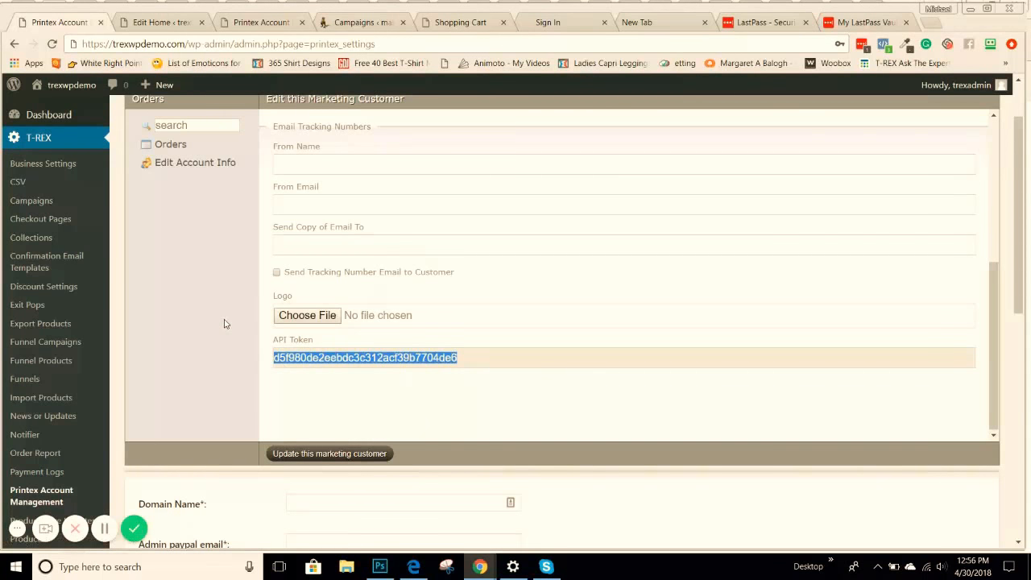
{"action": "scroll", "scroll_direction": "up", "scroll_amount": 3}
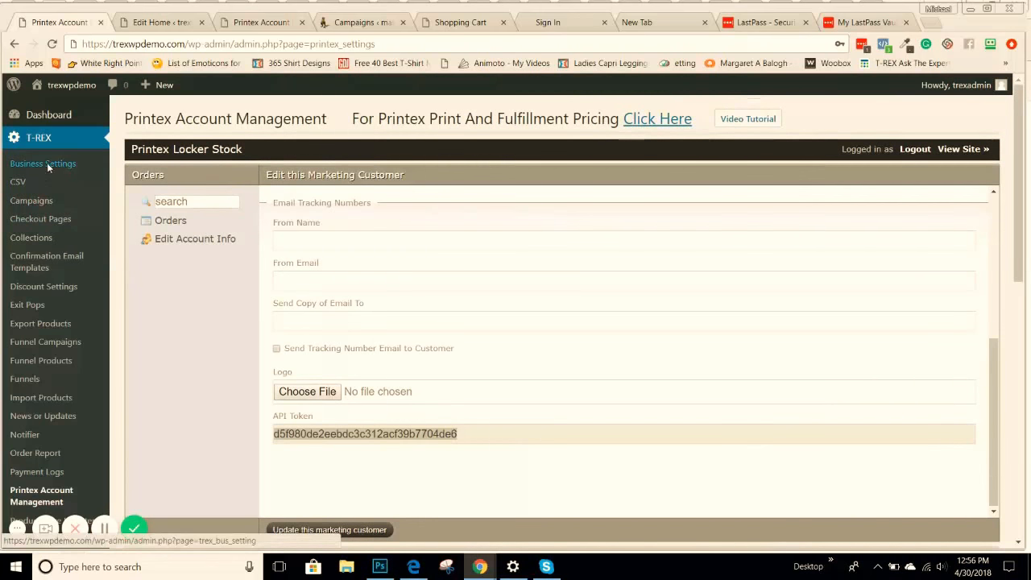
{"action": "left_click", "coordinate": [43, 164]}
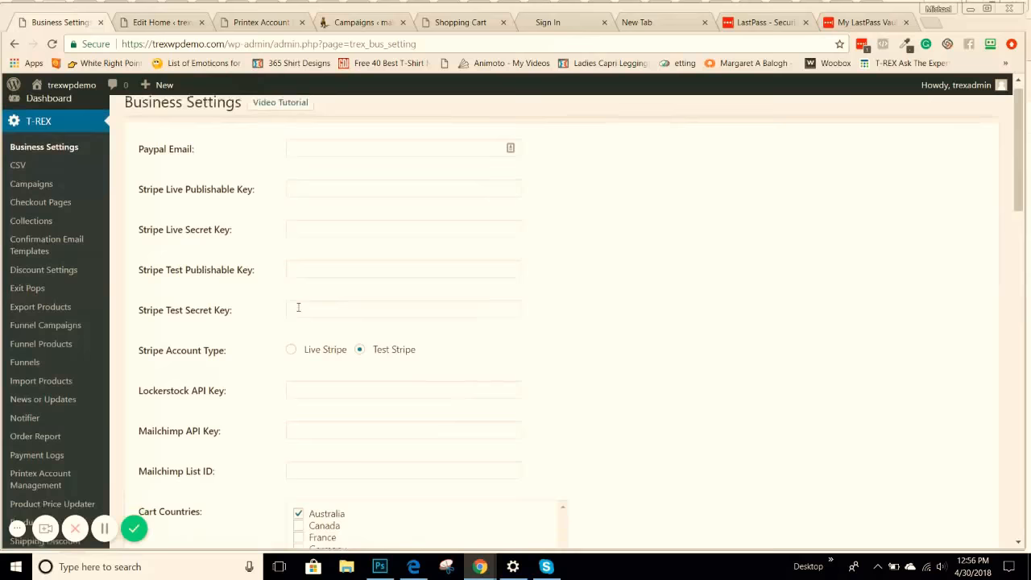
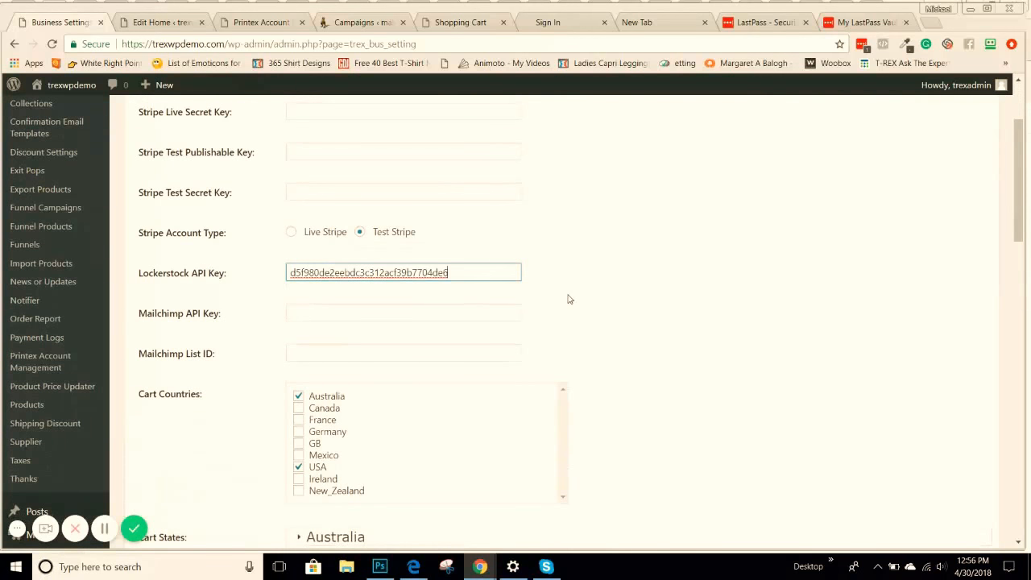
{"action": "mouse_move", "coordinate": [632, 280]}
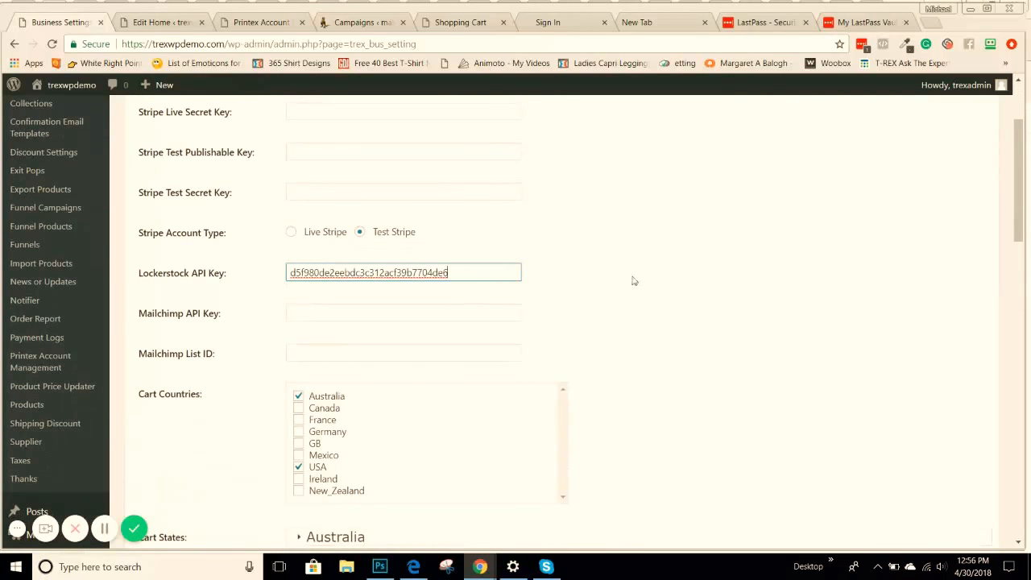
{"action": "scroll", "scroll_direction": "down", "scroll_amount": 3}
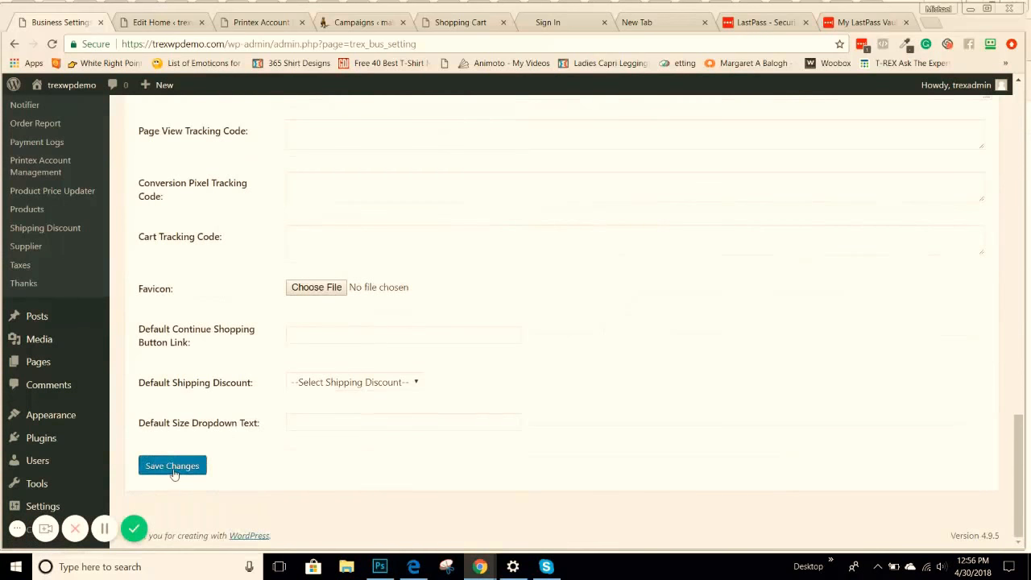
{"action": "left_click", "coordinate": [172, 465]}
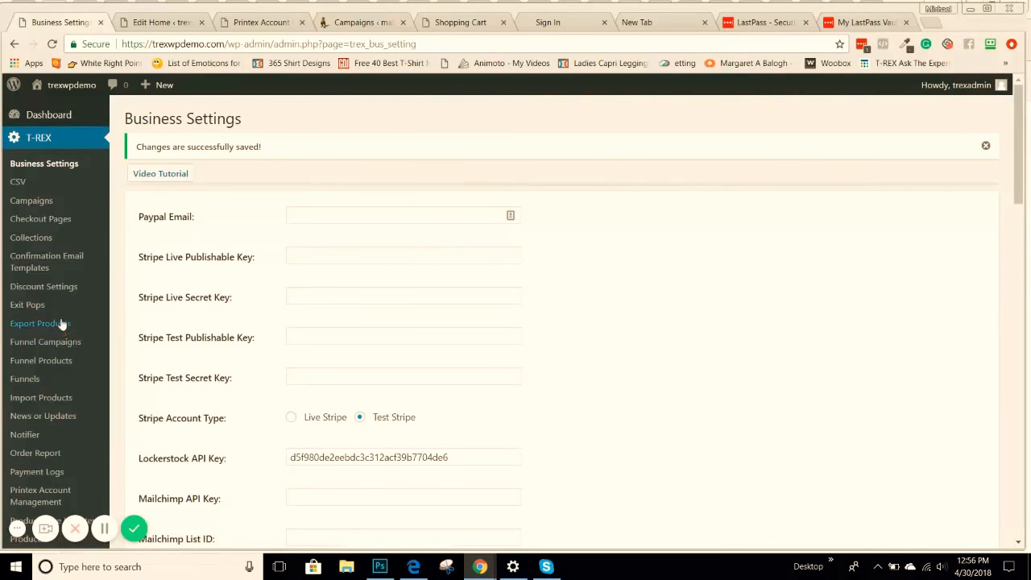
Scroll the Lockerstock admin sign-in page with credentials filled in.
{"action": "scroll", "scroll_direction": "down", "scroll_amount": 3}
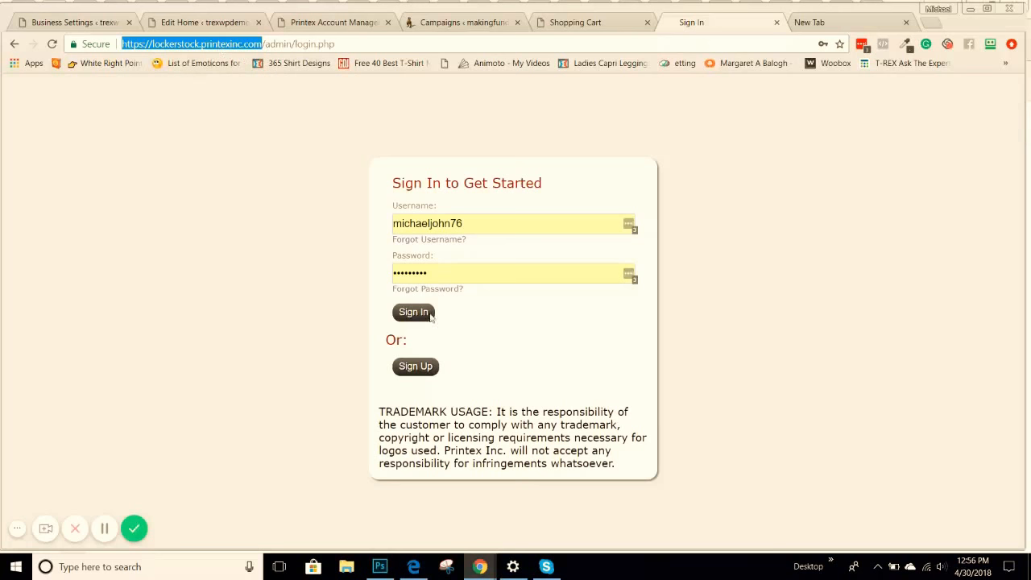
Return to Business Settings and check the saved Lockerstock API Key.
{"action": "left_click", "coordinate": [413, 312]}
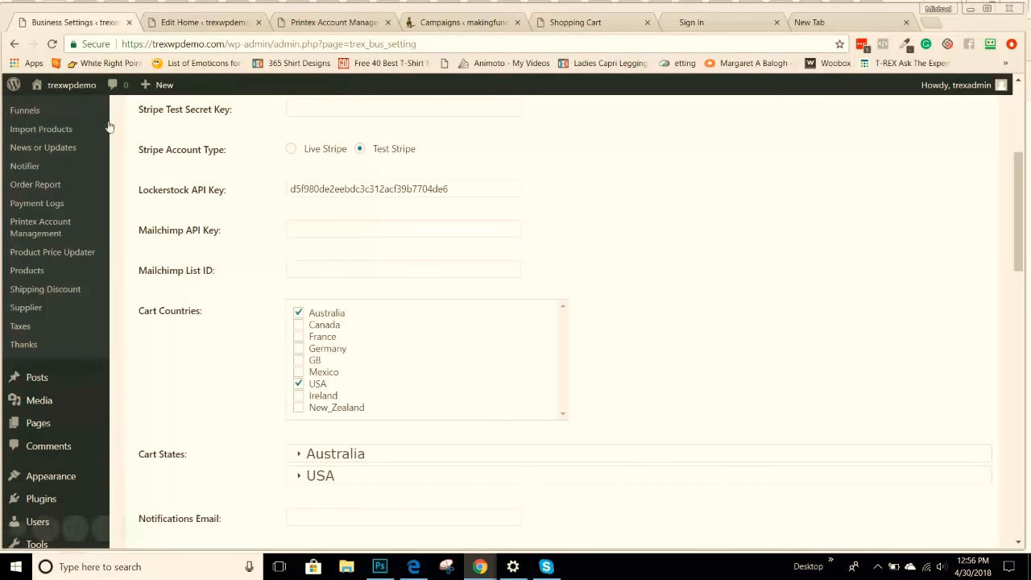
{"action": "mouse_move", "coordinate": [40, 227]}
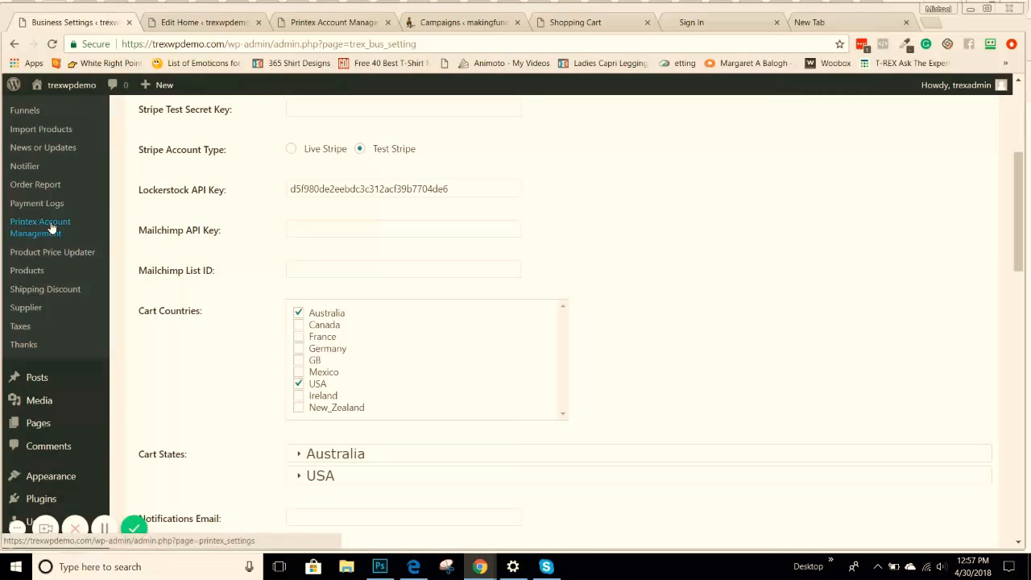
{"action": "mouse_move", "coordinate": [26, 270]}
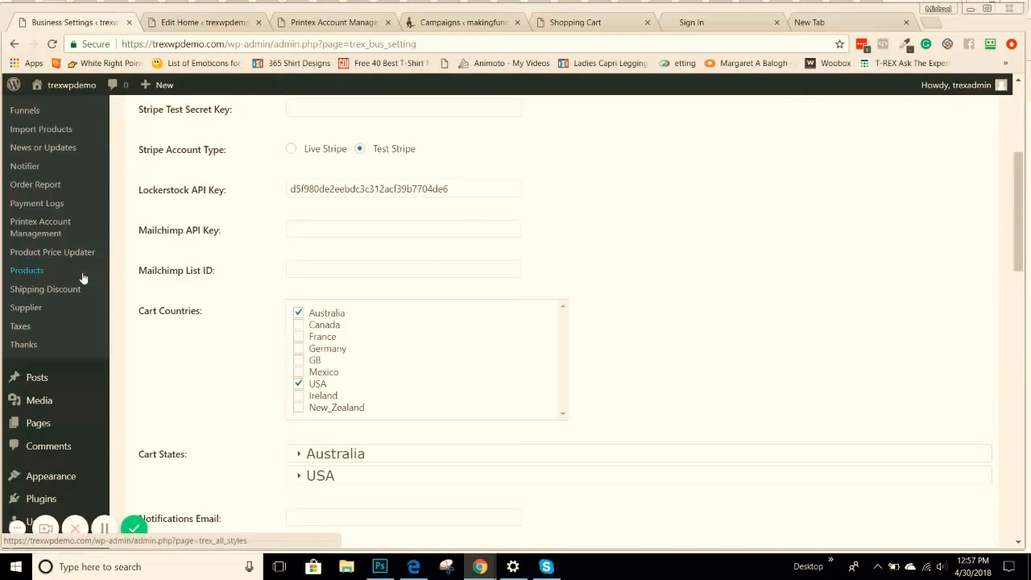
{"action": "scroll", "scroll_direction": "up", "scroll_amount": 3}
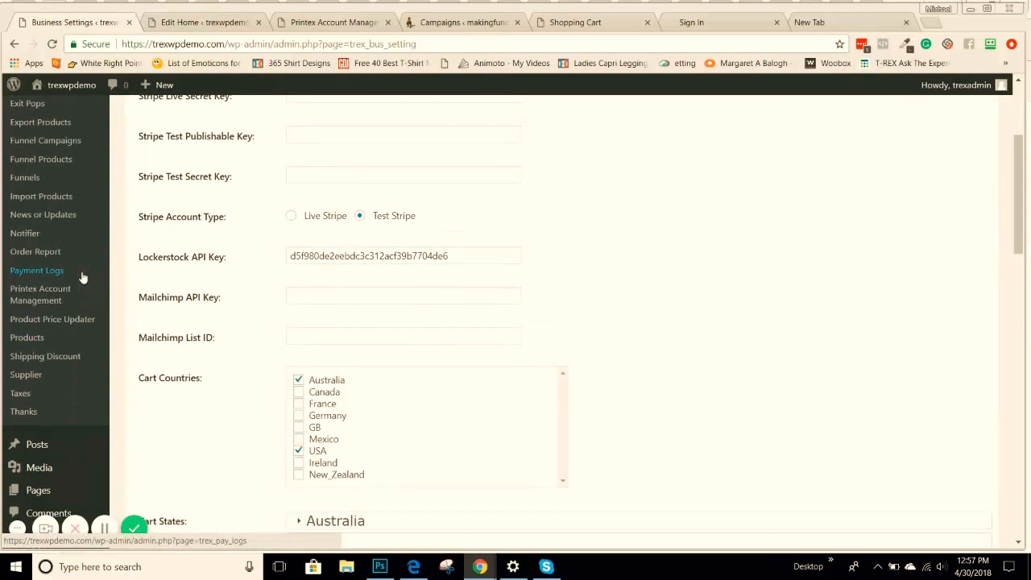
{"action": "mouse_move", "coordinate": [39, 294]}
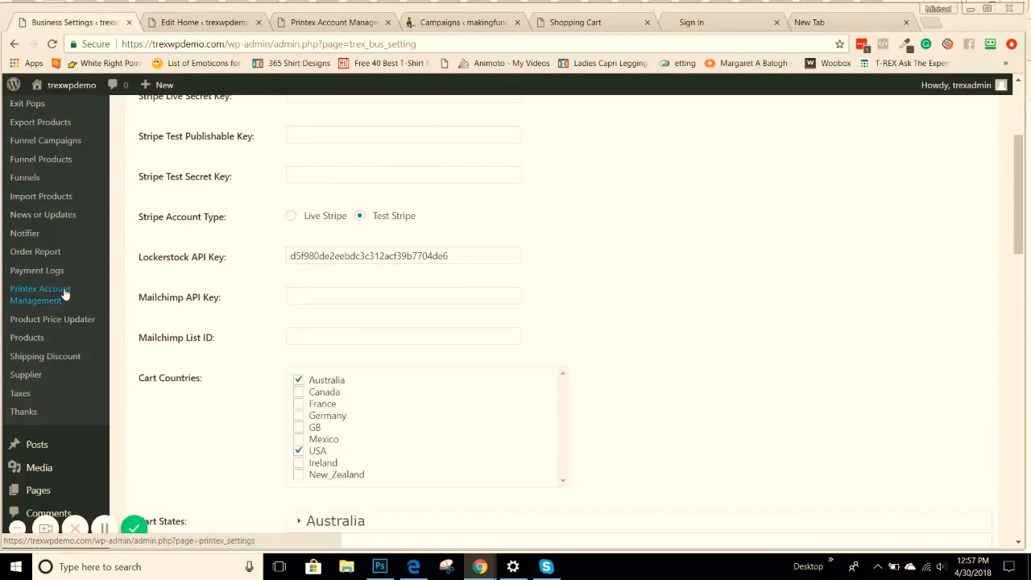